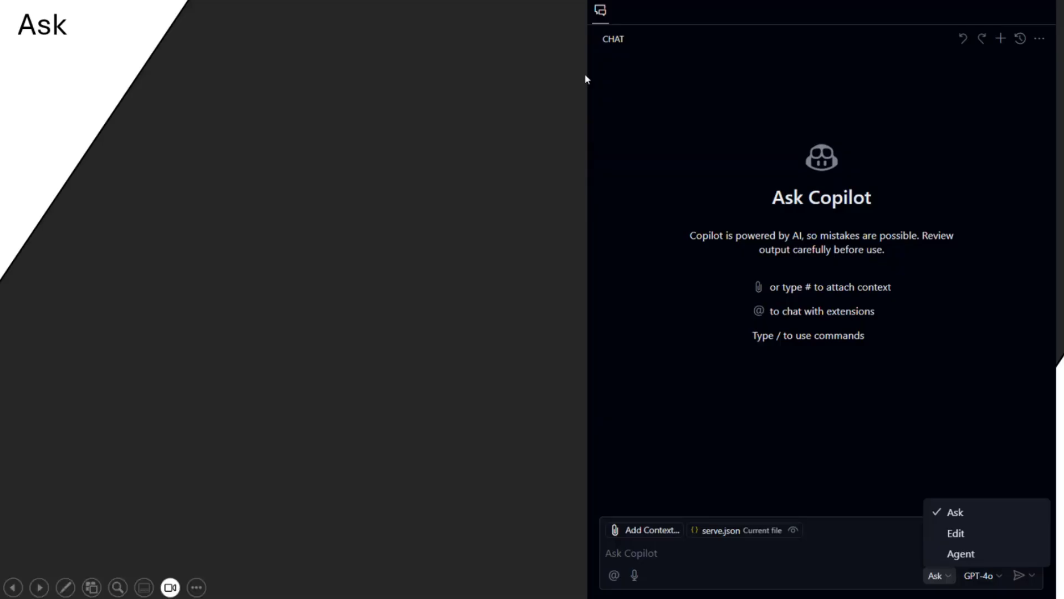
mouse_move(875, 338)
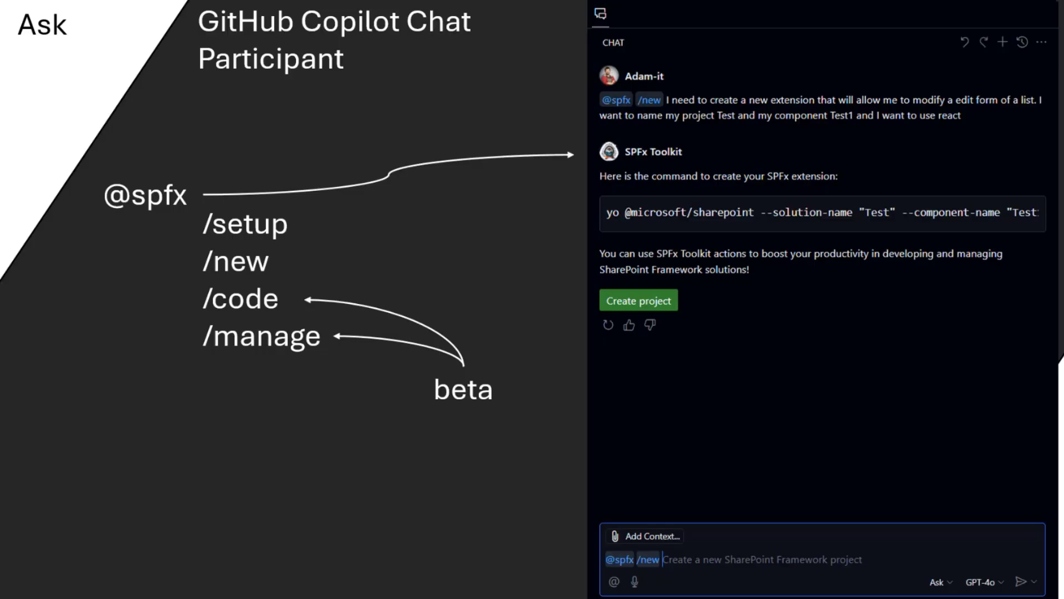
left_click(938, 582)
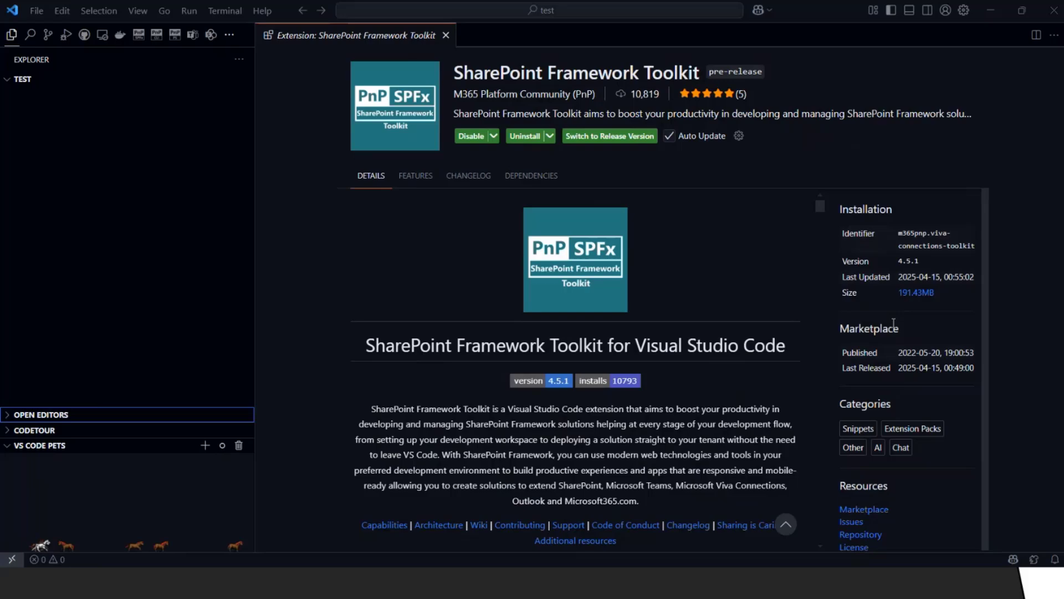
mouse_move(755, 99)
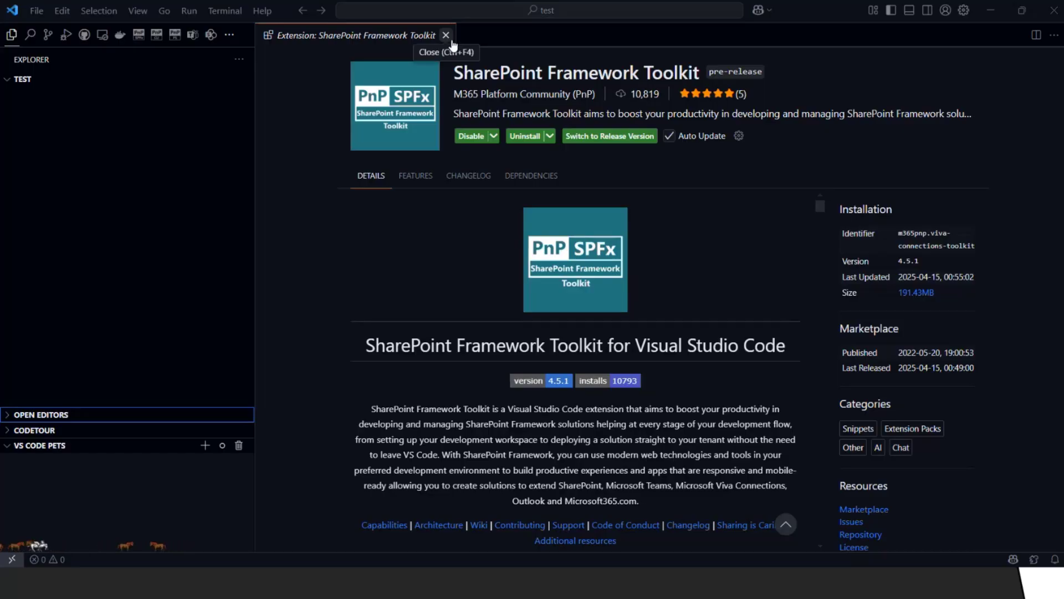
- Close the SharePoint Framework Toolkit extension details page, leaving an empty editor
left_click(445, 34)
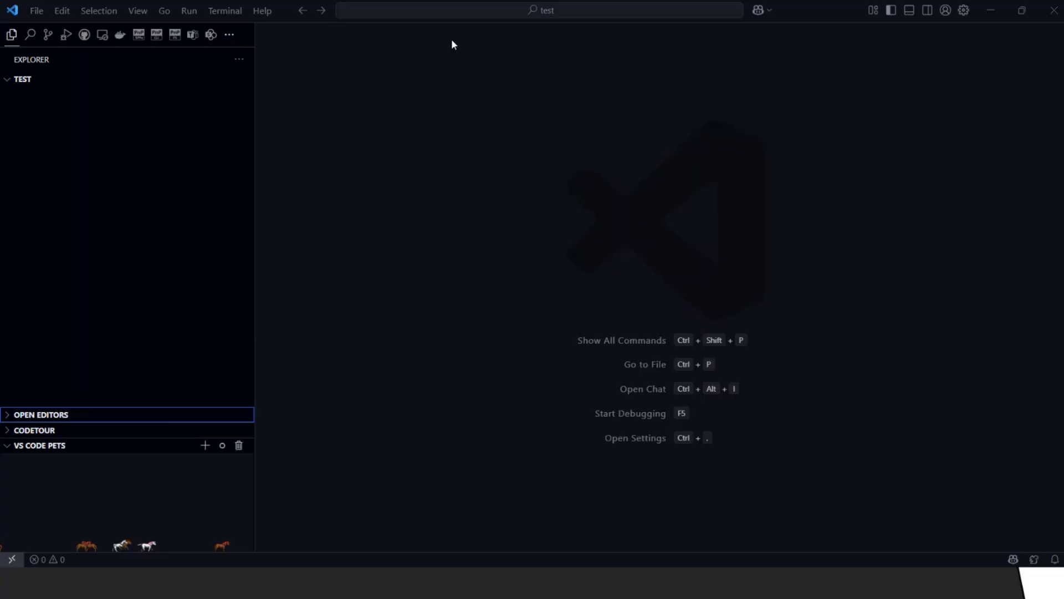
mouse_move(143, 56)
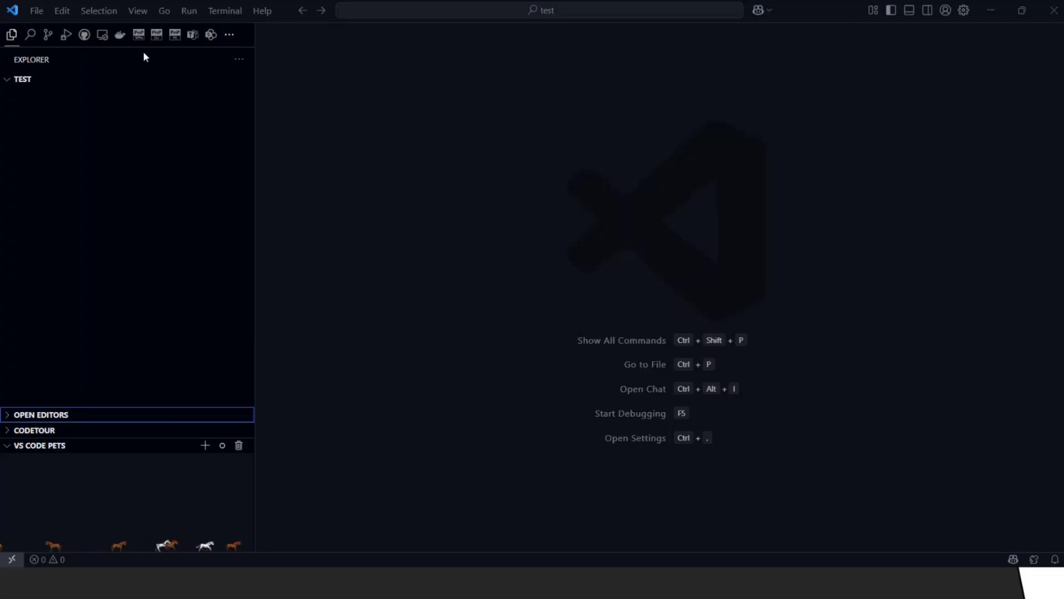
- Show the SPFx Toolkit welcome panel and focus an empty Copilot Chat in Ask mode with GPT-4o
left_click(138, 34)
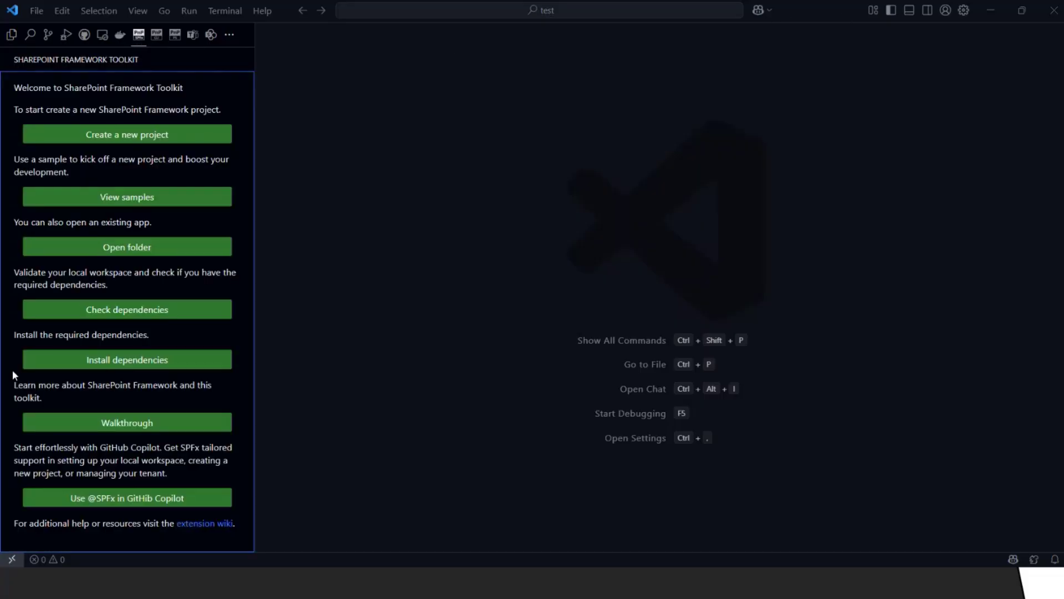
mouse_move(808, 26)
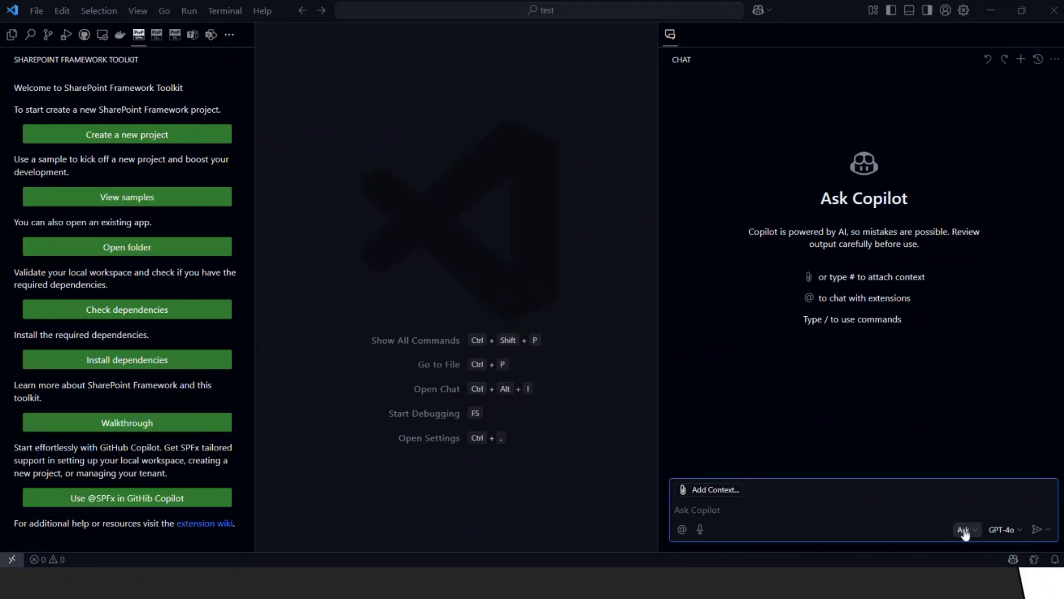
mouse_move(963, 530)
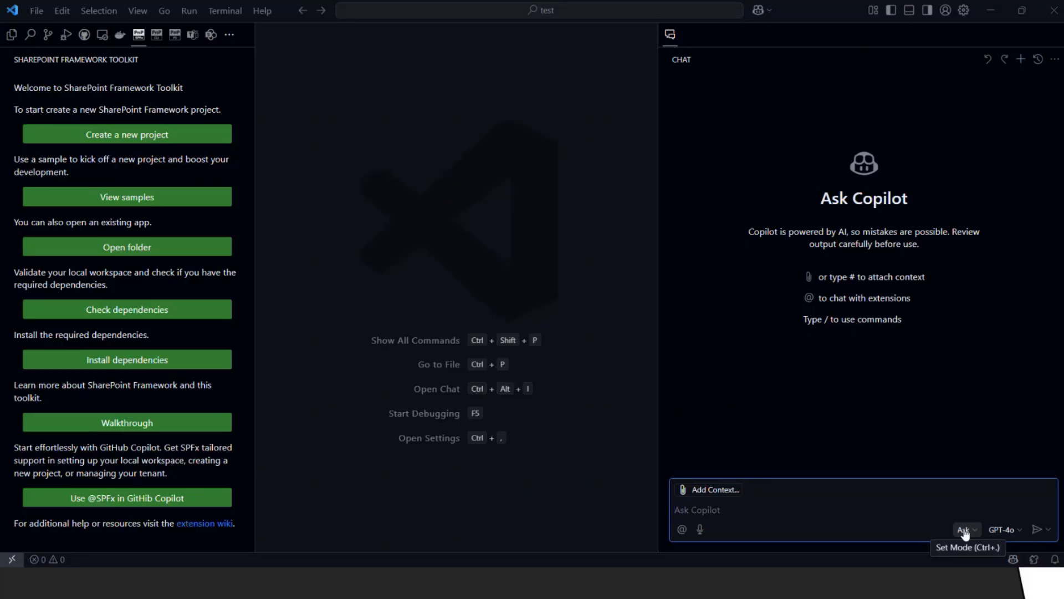
left_click(815, 510)
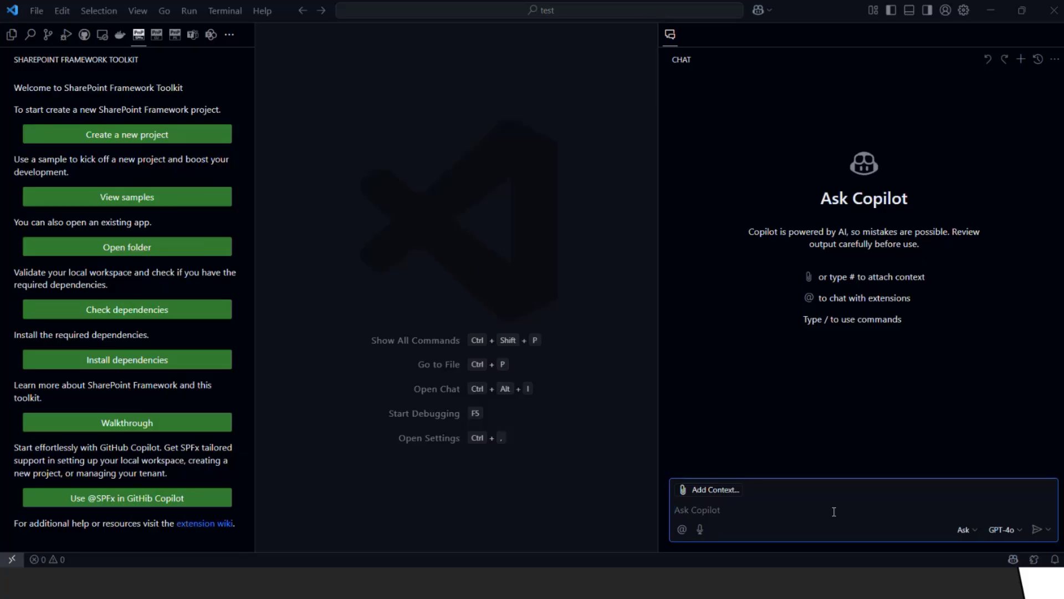
type("how ca n")
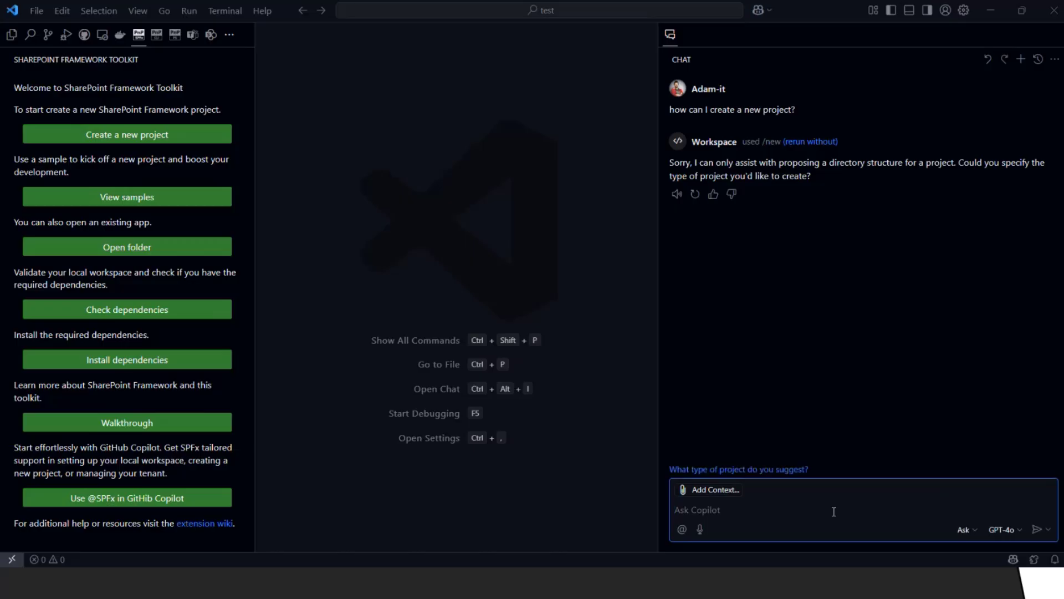
type("@")
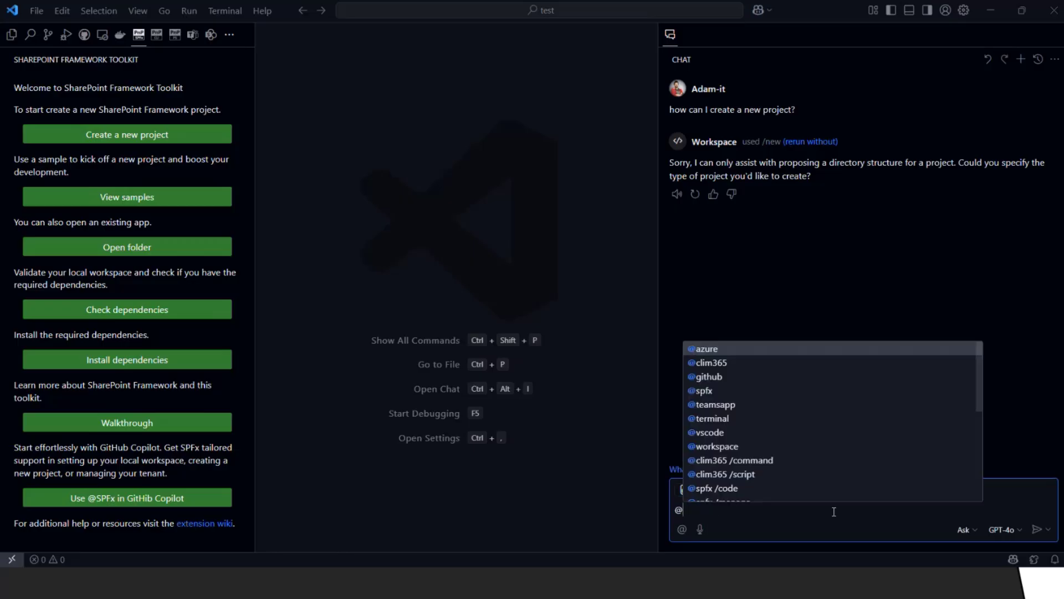
left_click(703, 389)
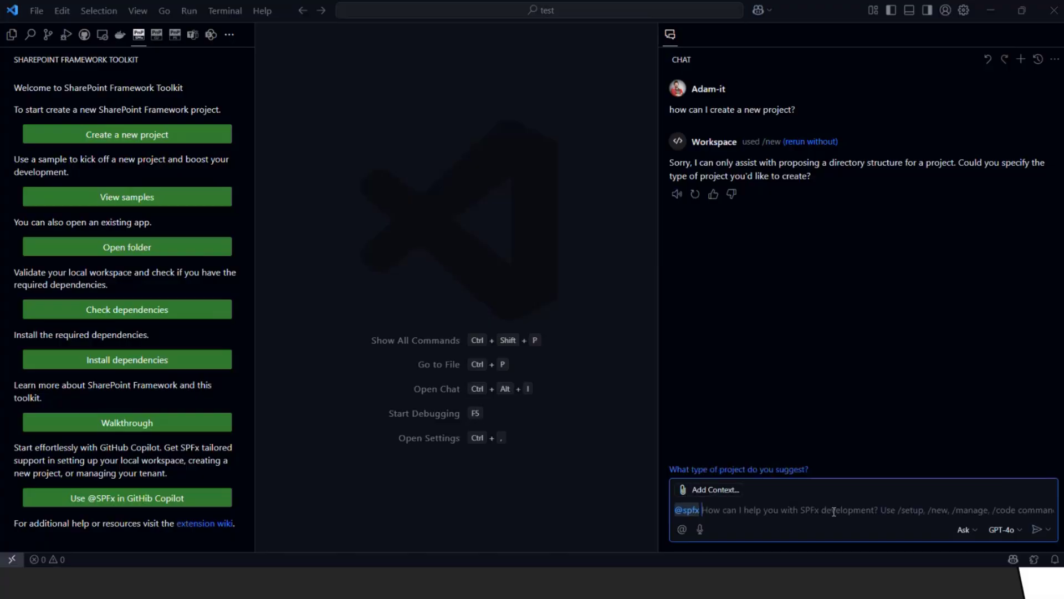
type("how can I create a new  project?")
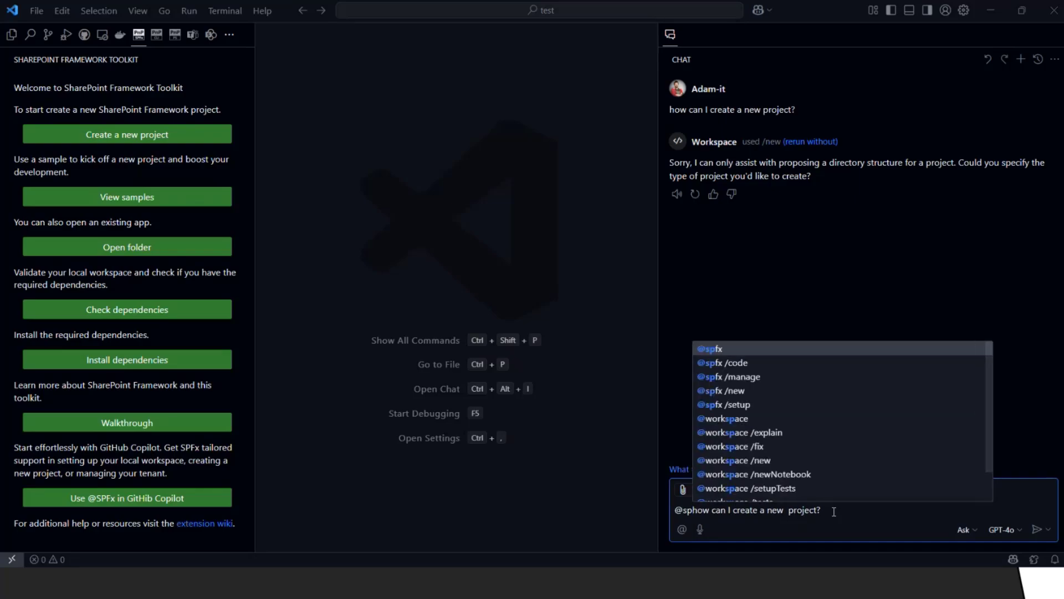
left_click(711, 348)
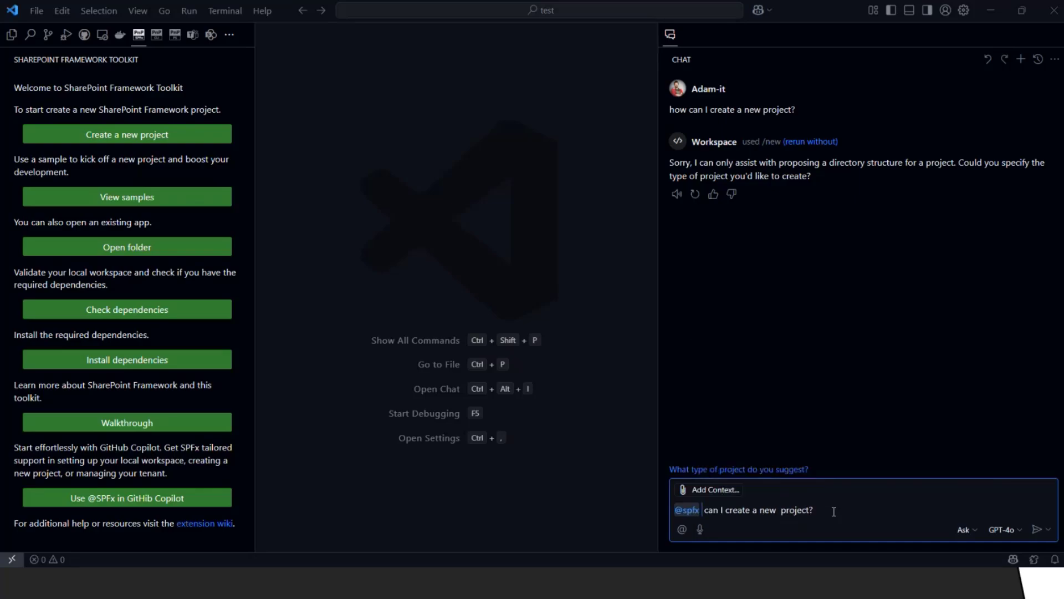
type("how")
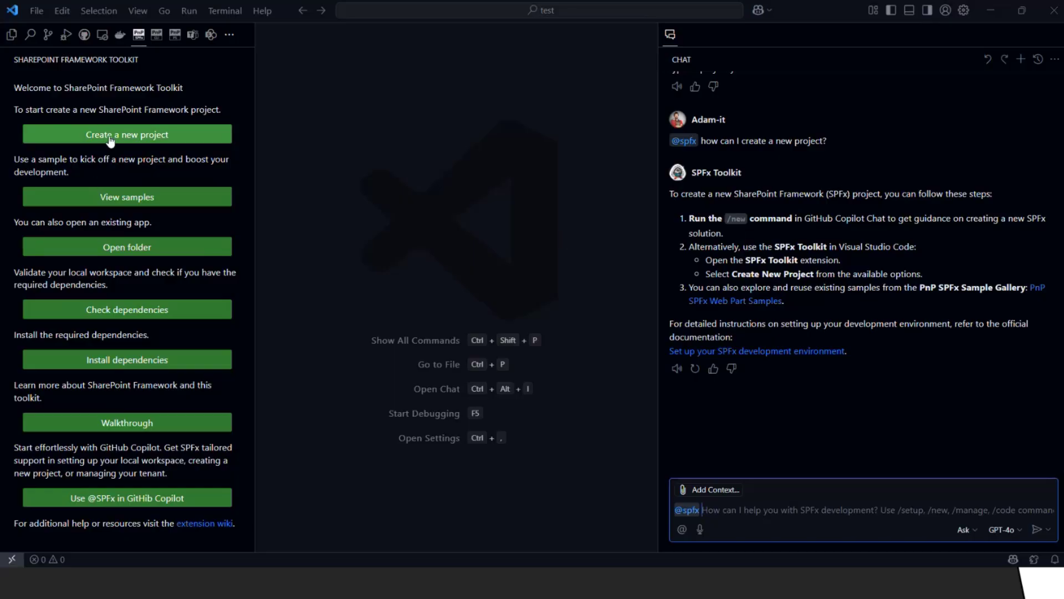
- Review the Create a new SPFx project scaffold form, then close it
left_click(127, 134)
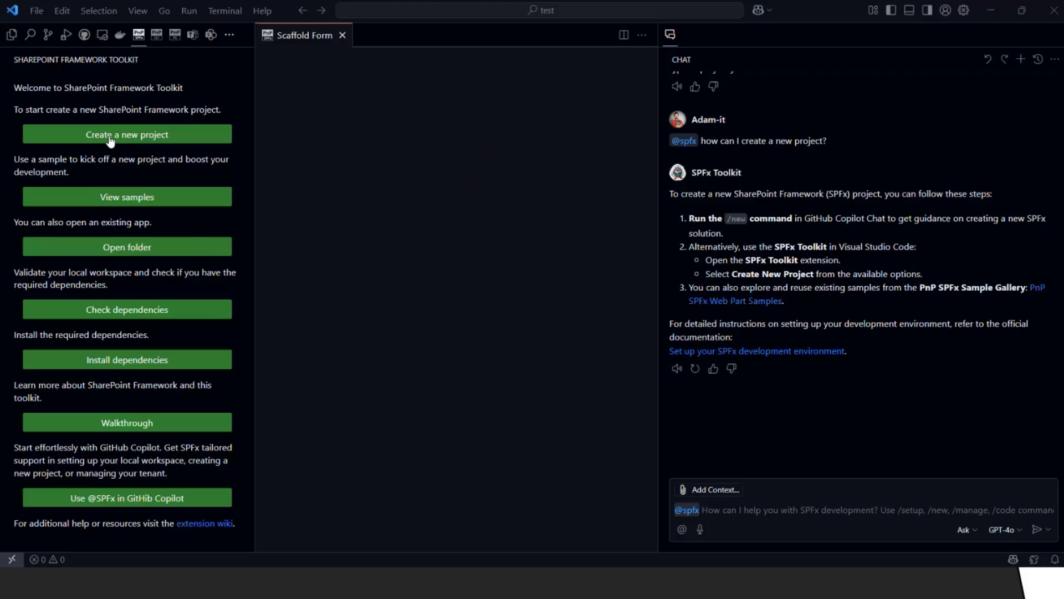
left_click(126, 134)
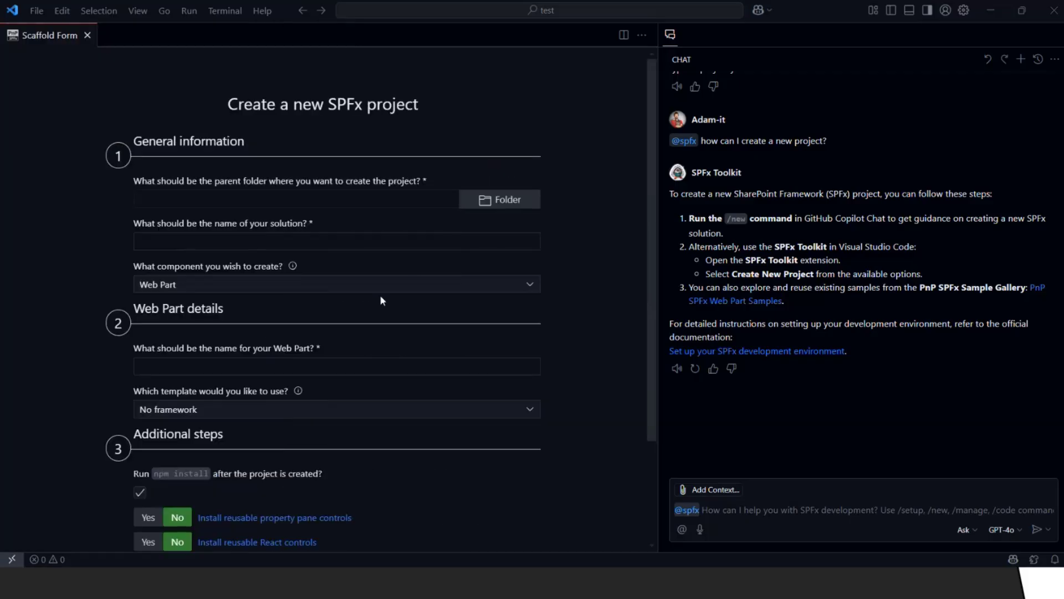
mouse_move(321, 291)
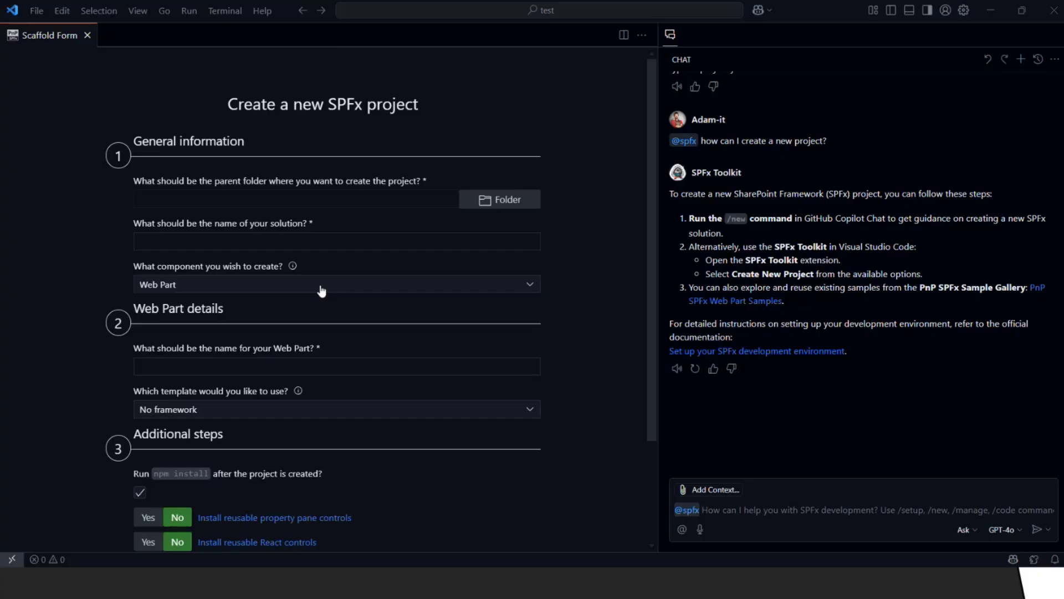
left_click(86, 34)
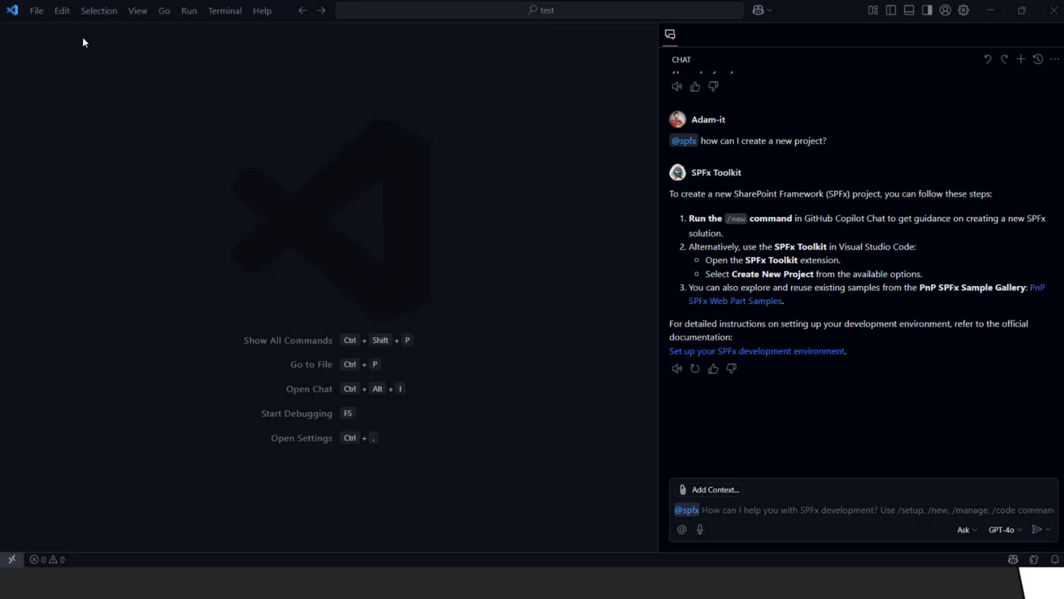
left_click(757, 510)
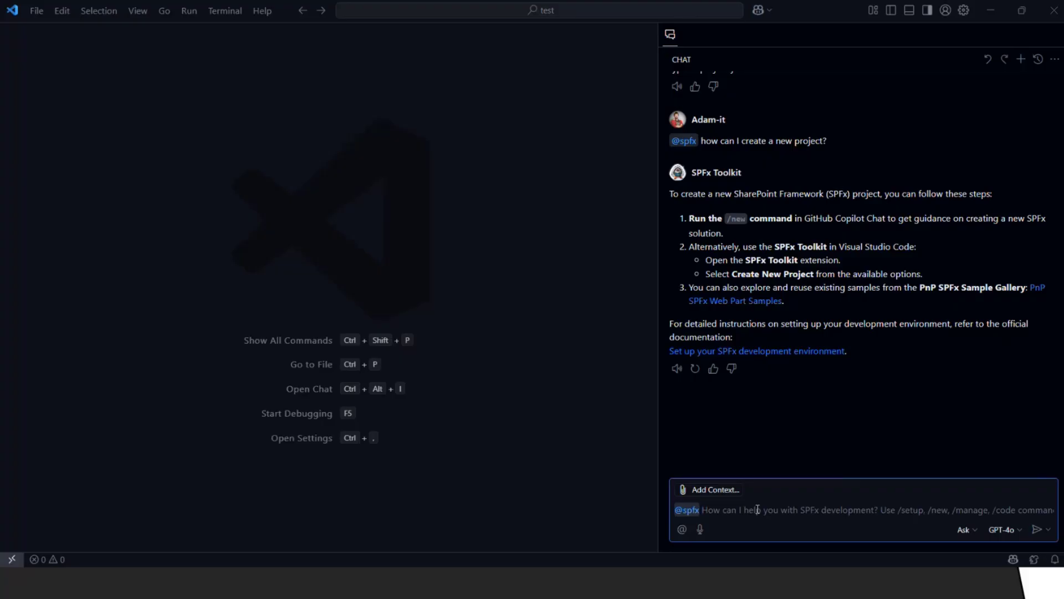
type("what can I cust")
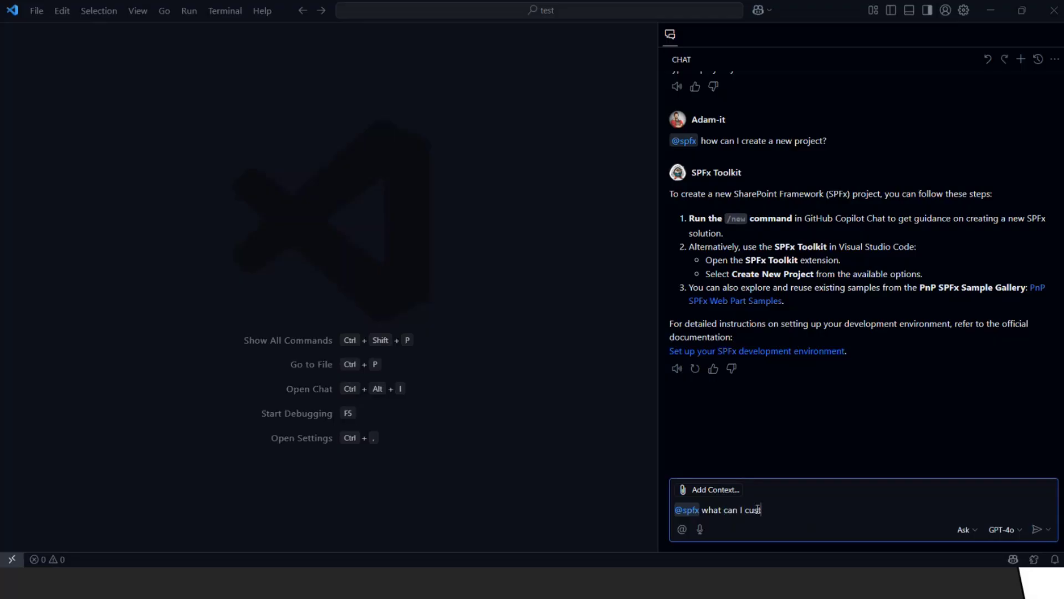
type("ozm")
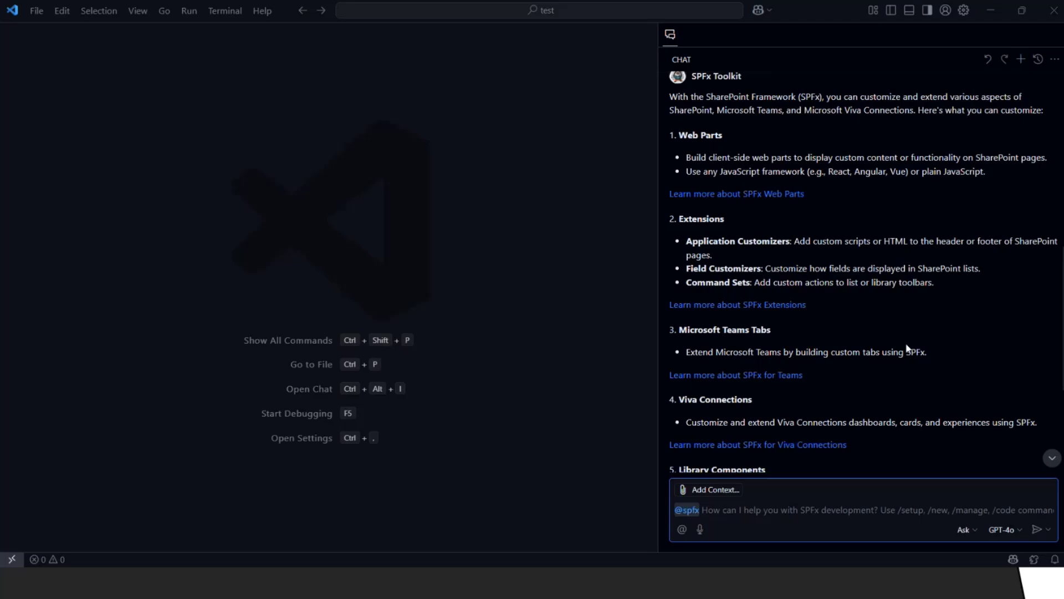
scroll("down", 3)
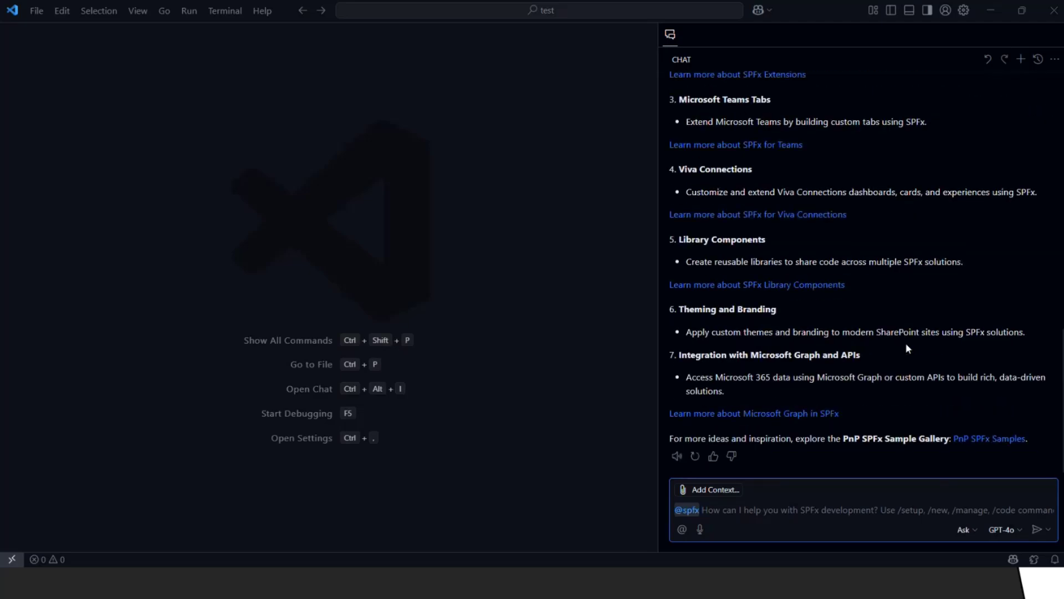
left_click(773, 500)
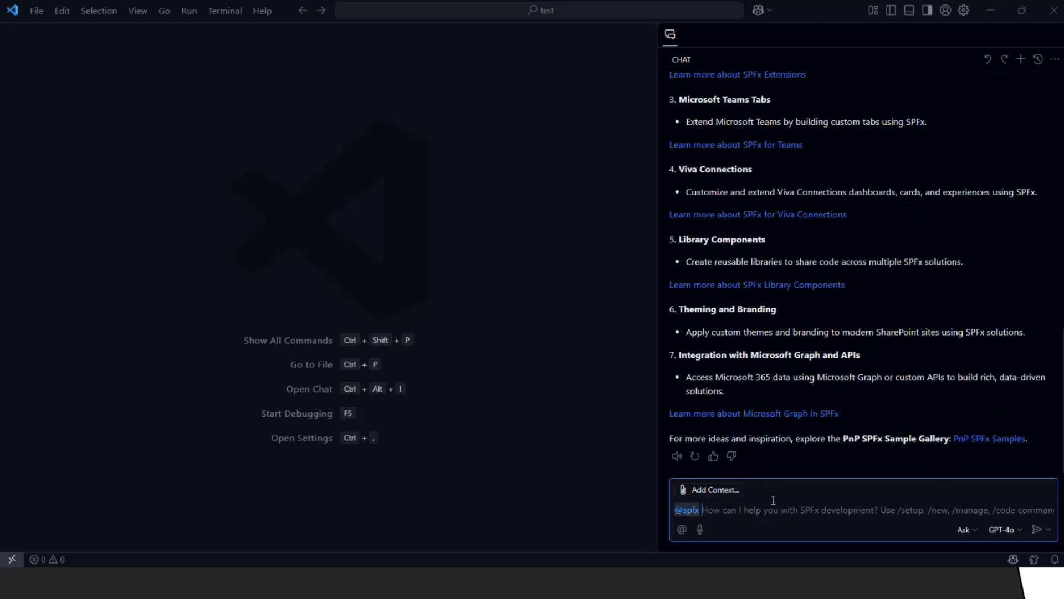
type("/")
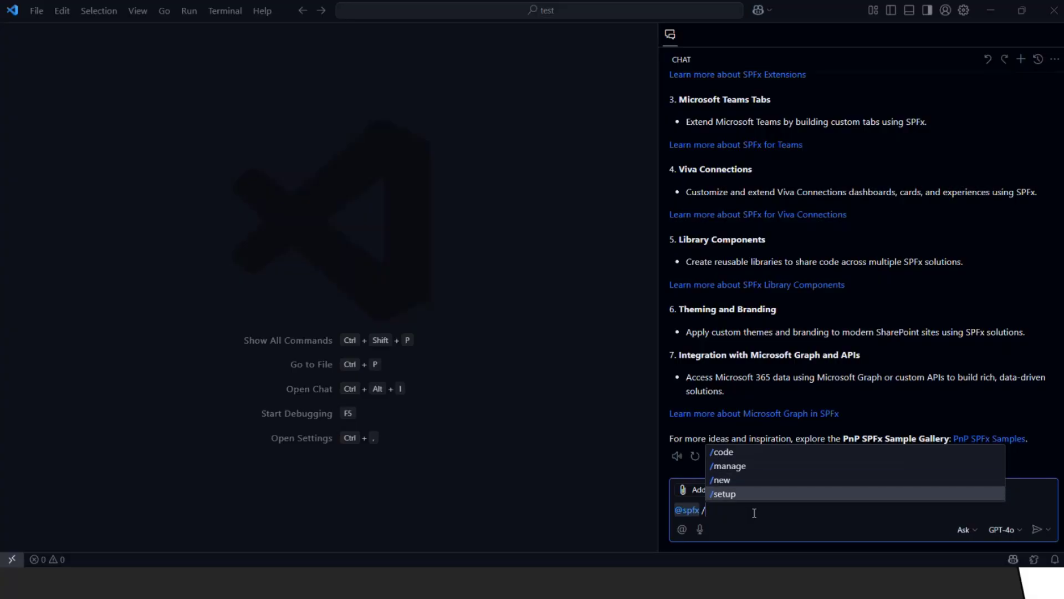
left_click(721, 480)
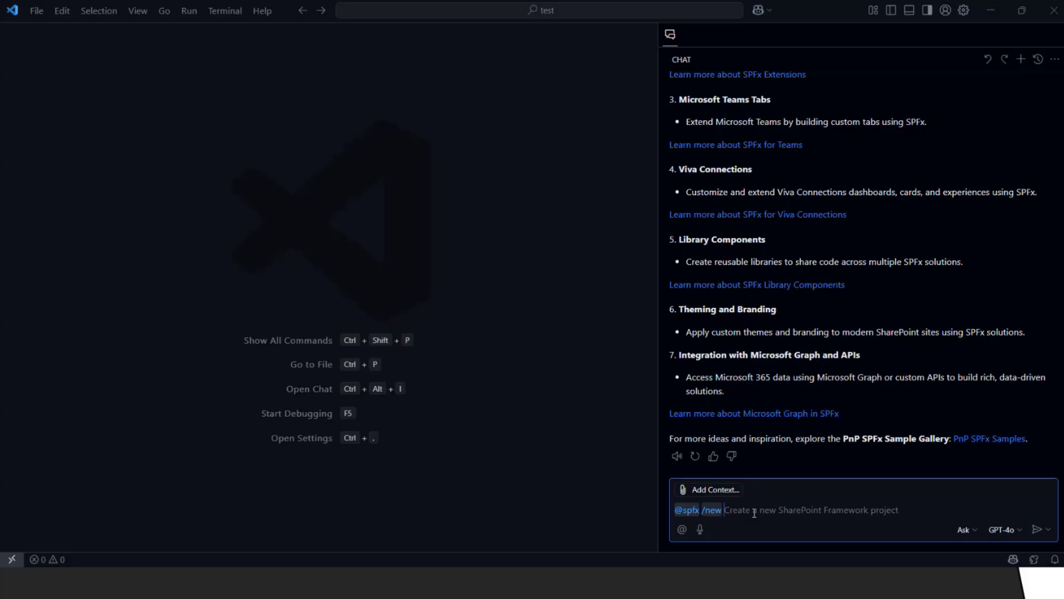
type("I wa")
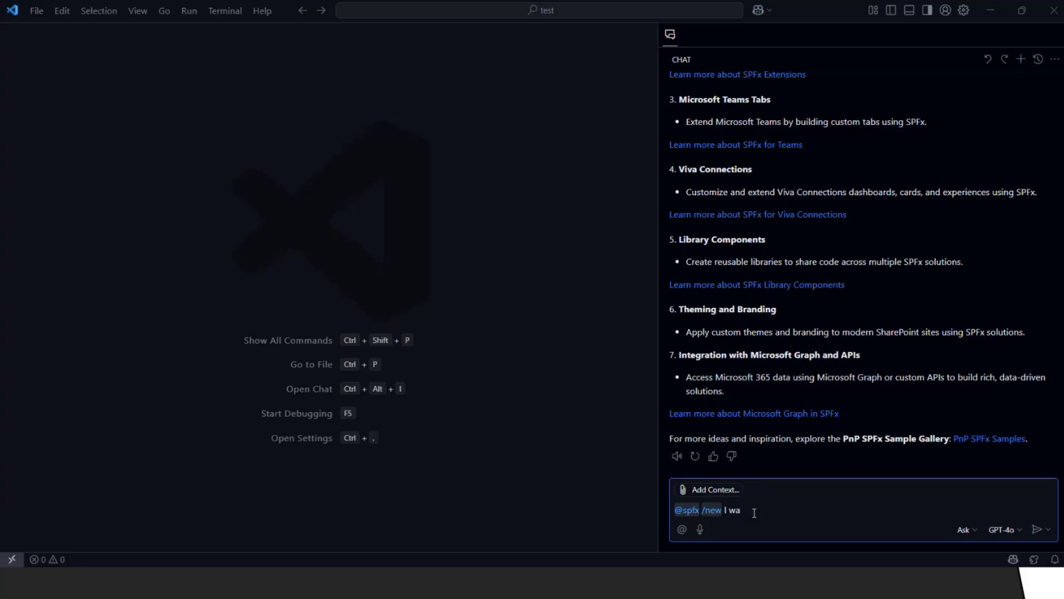
type("nt")
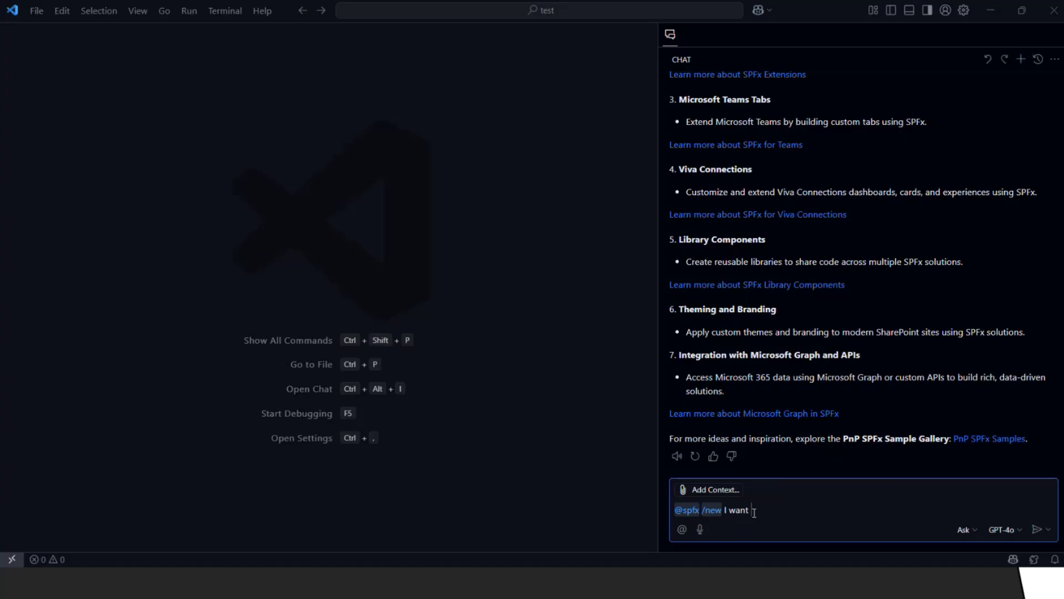
type("to create")
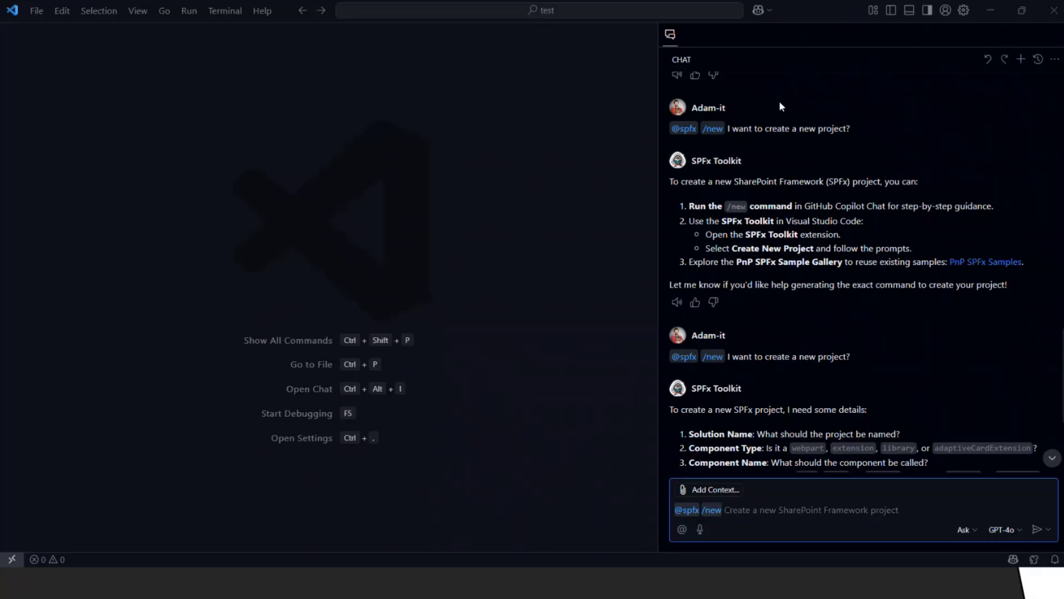
scroll("down", 3)
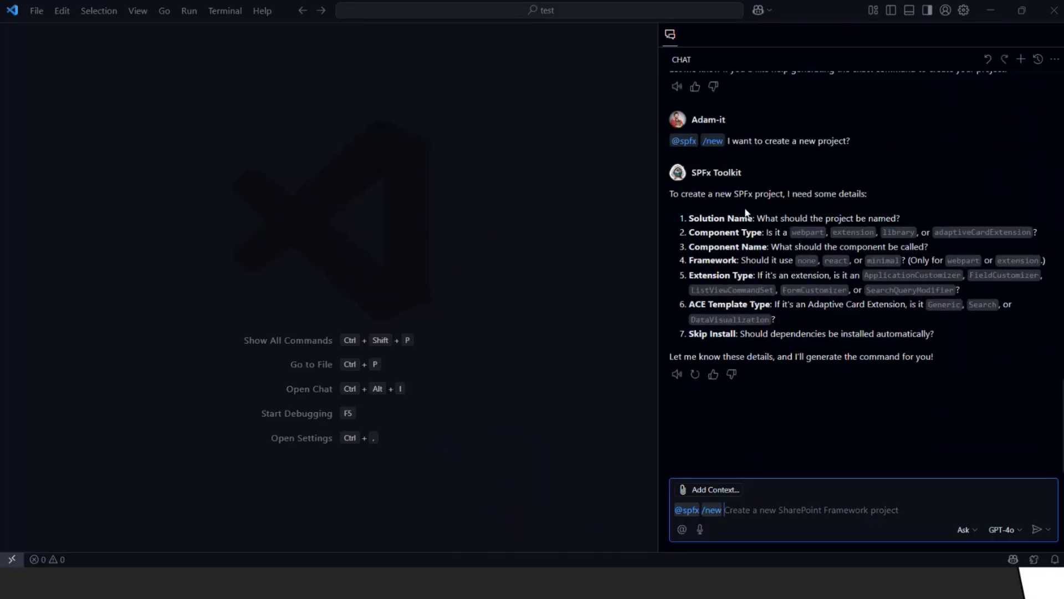
mouse_move(731, 249)
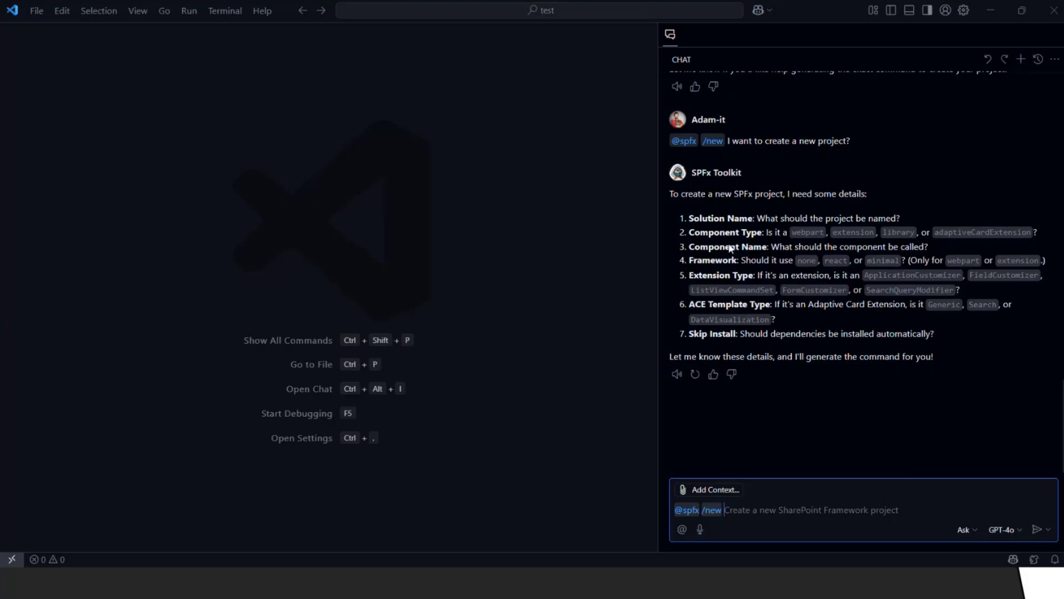
type("I want a web")
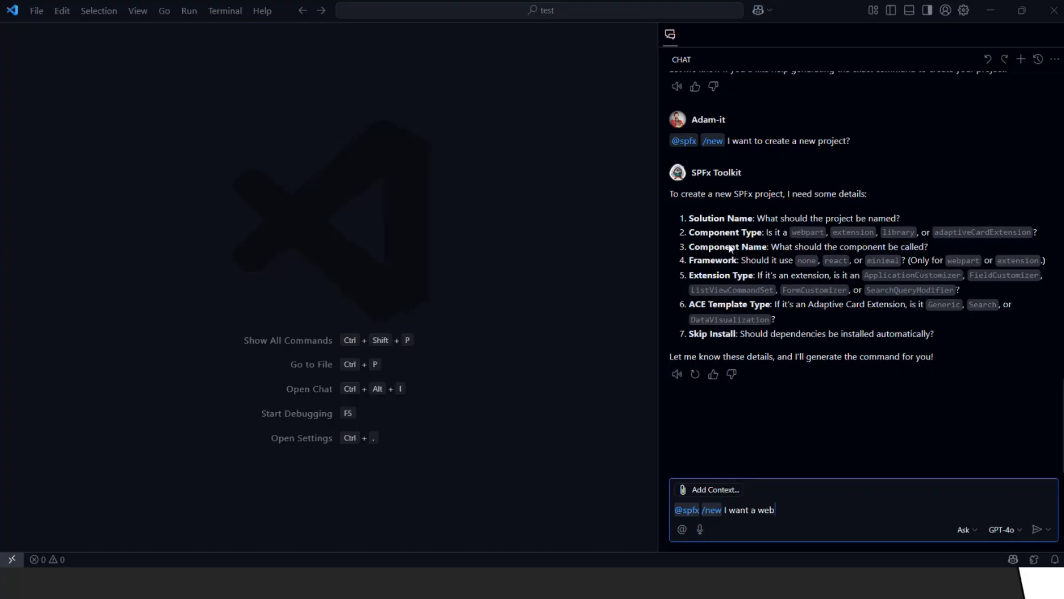
type("part")
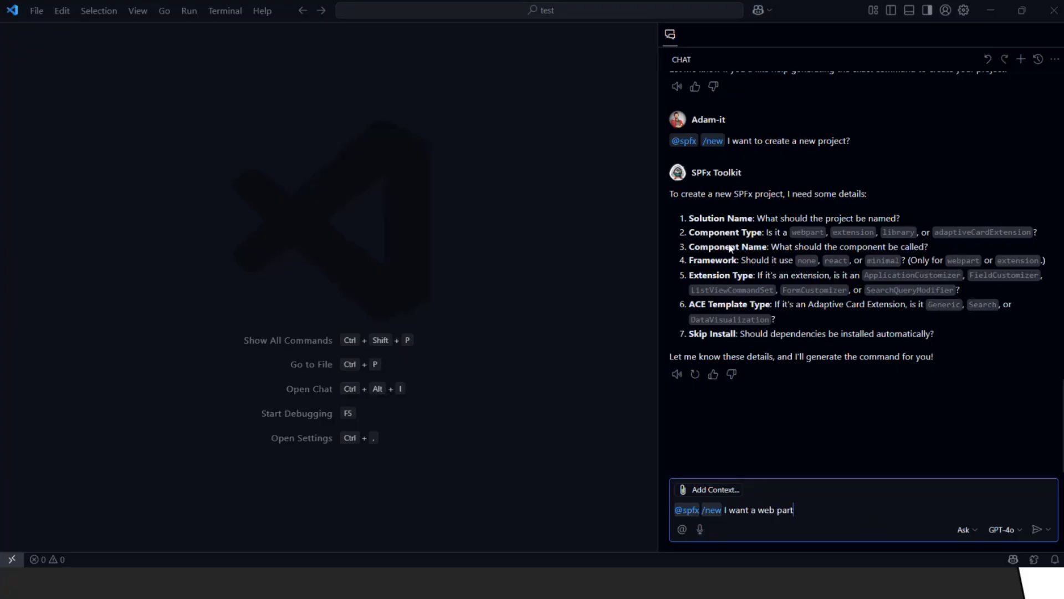
type(", an")
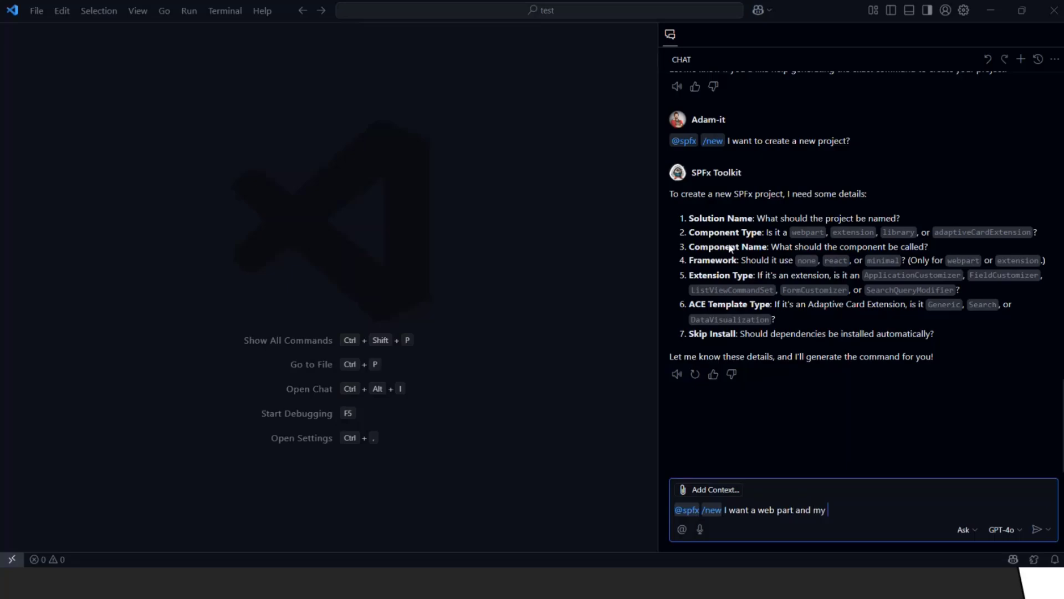
type("solution an")
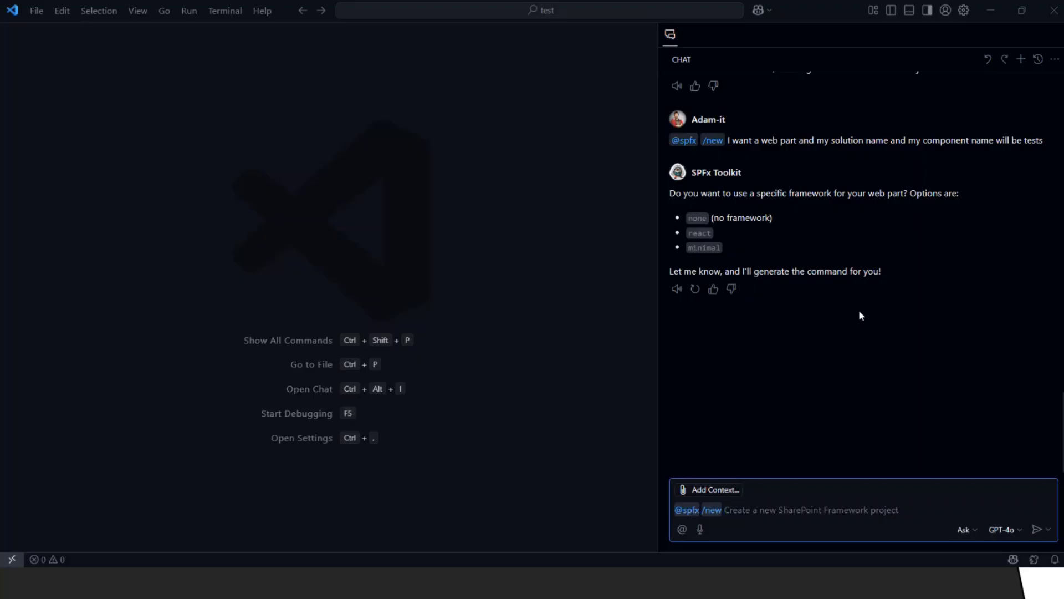
- Answer 'react!!!!!' so the assistant returns the yo generator command and a Create project option
type("reat!!")
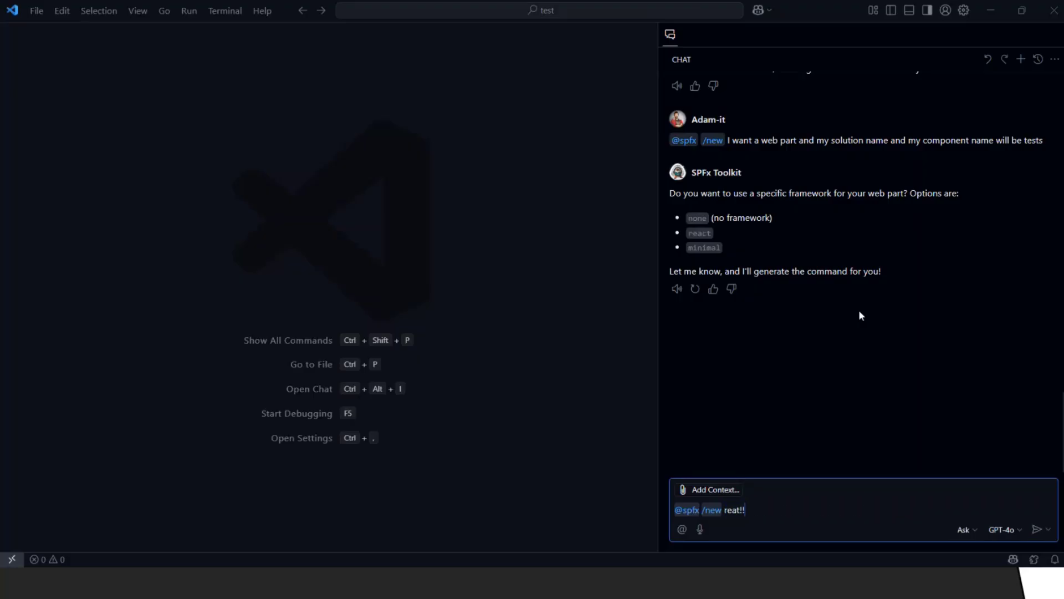
type("react!!!!!")
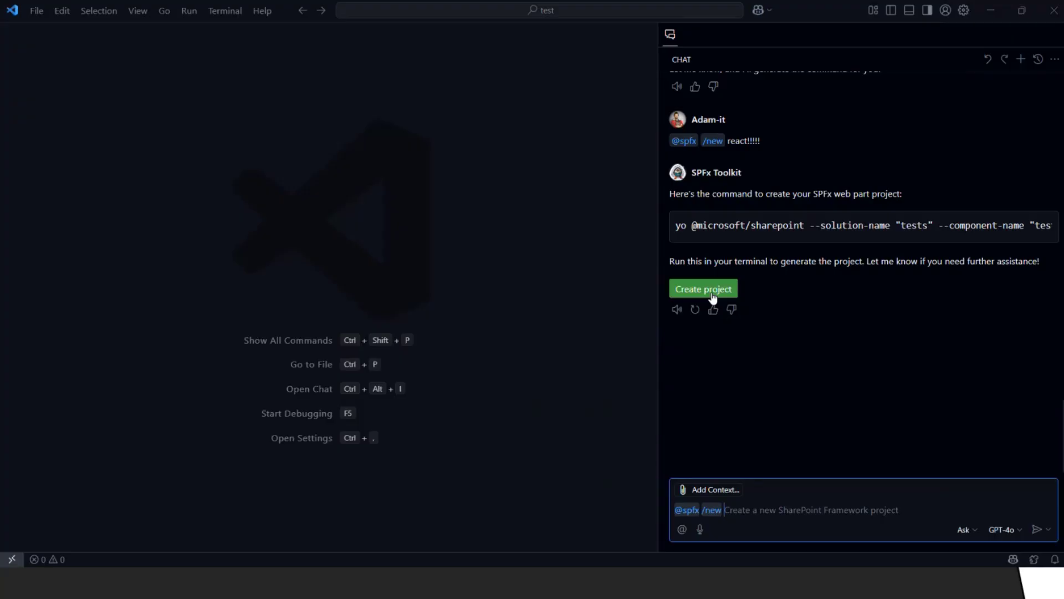
left_click(703, 288)
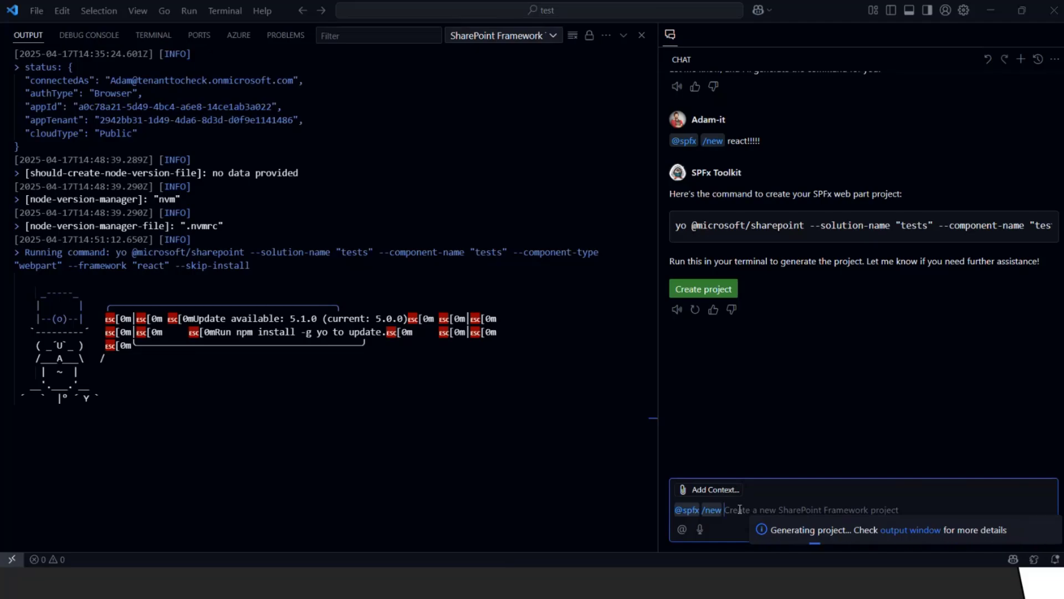
type("are the")
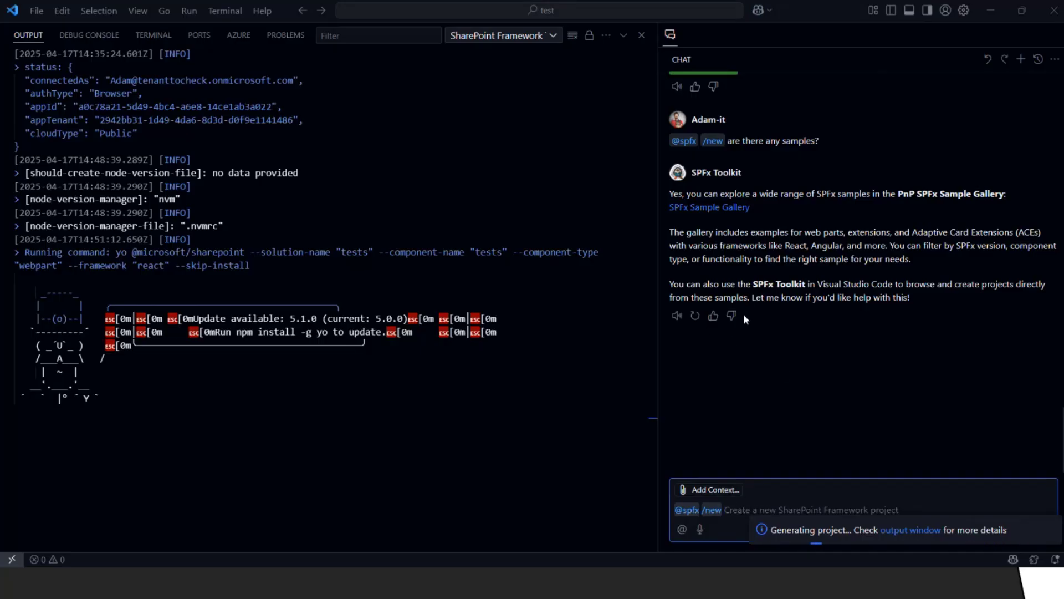
left_click(153, 34)
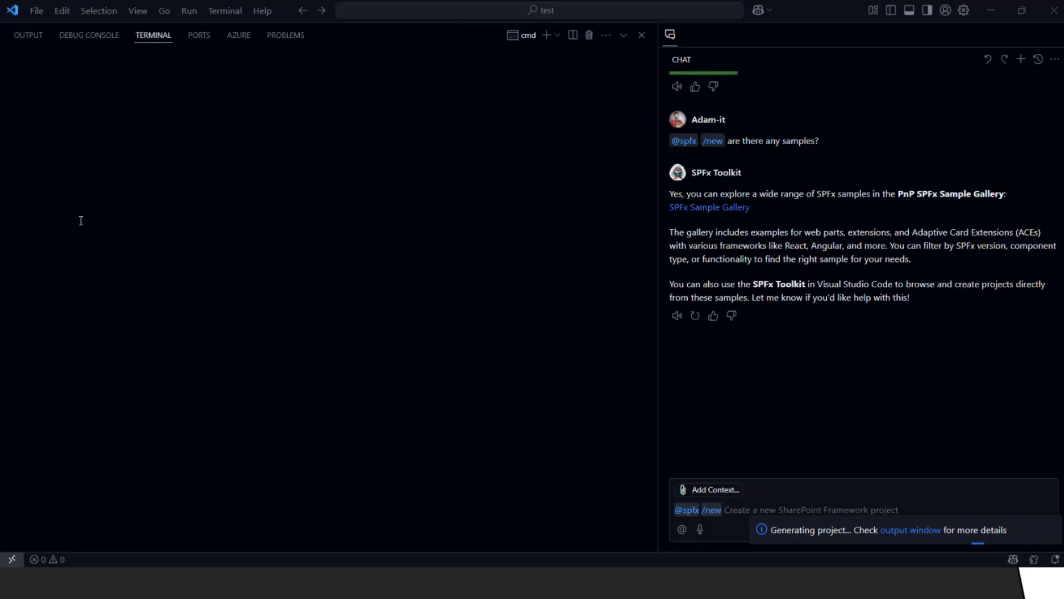
- Switch to the generated tests project window where npm i installs dependencies in the terminal
left_click(641, 34)
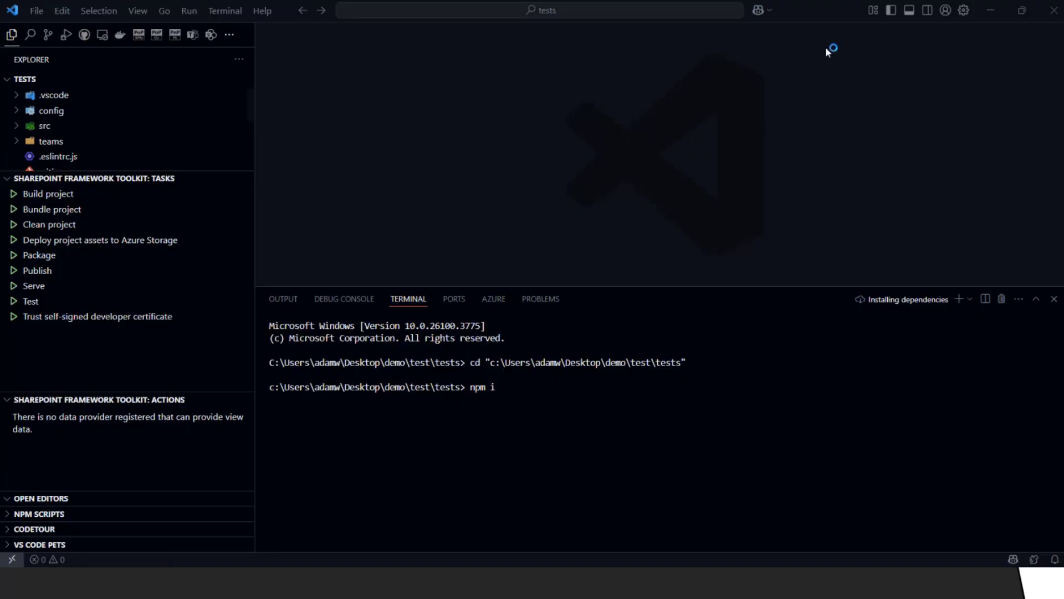
- Open a fresh Copilot Chat panel beside the tests project from the title-bar Copilot menu
left_click(758, 10)
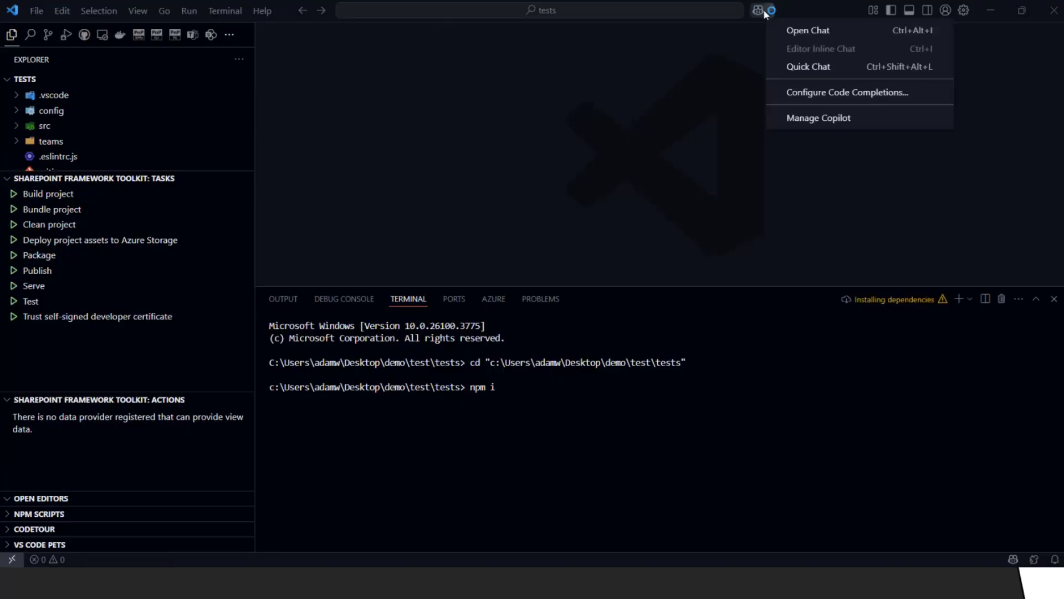
left_click(808, 30)
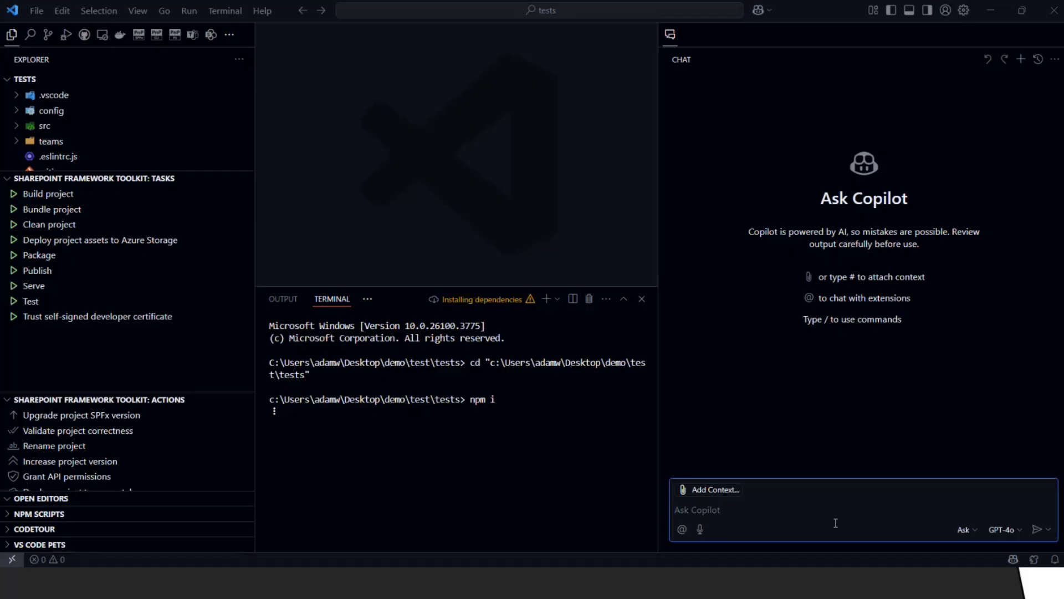
left_click(746, 510)
type("@spfx /new I need a new application customizer and my project will be")
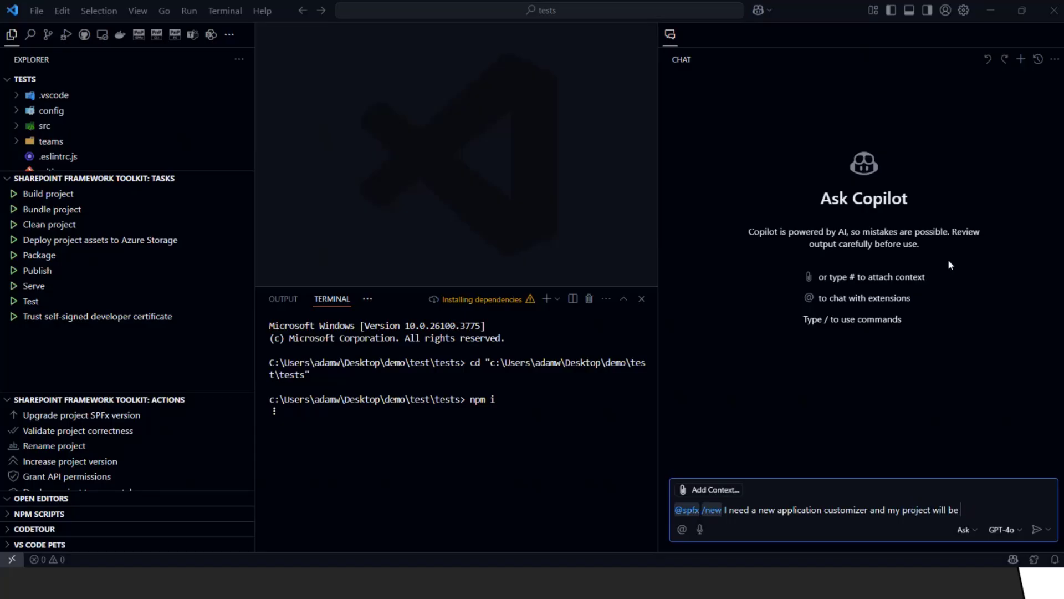
type("hack the planet and")
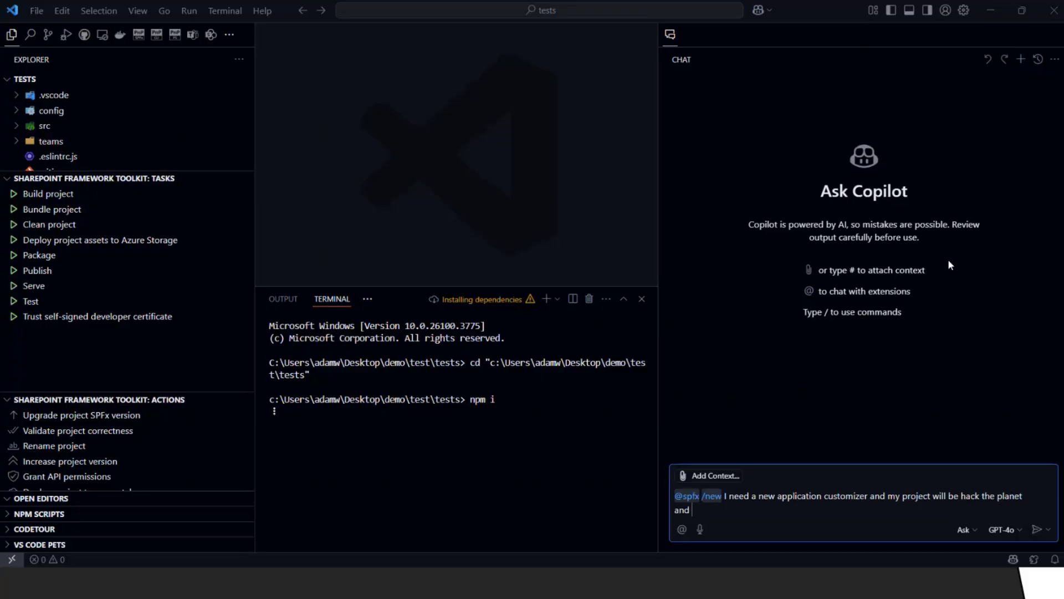
type("my compnent")
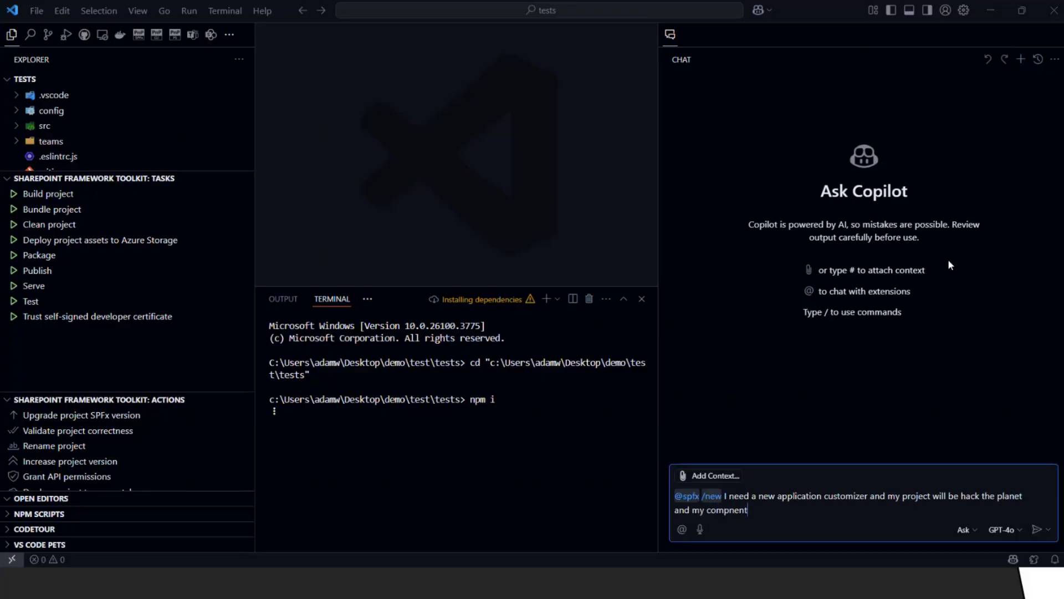
type("name will be tes")
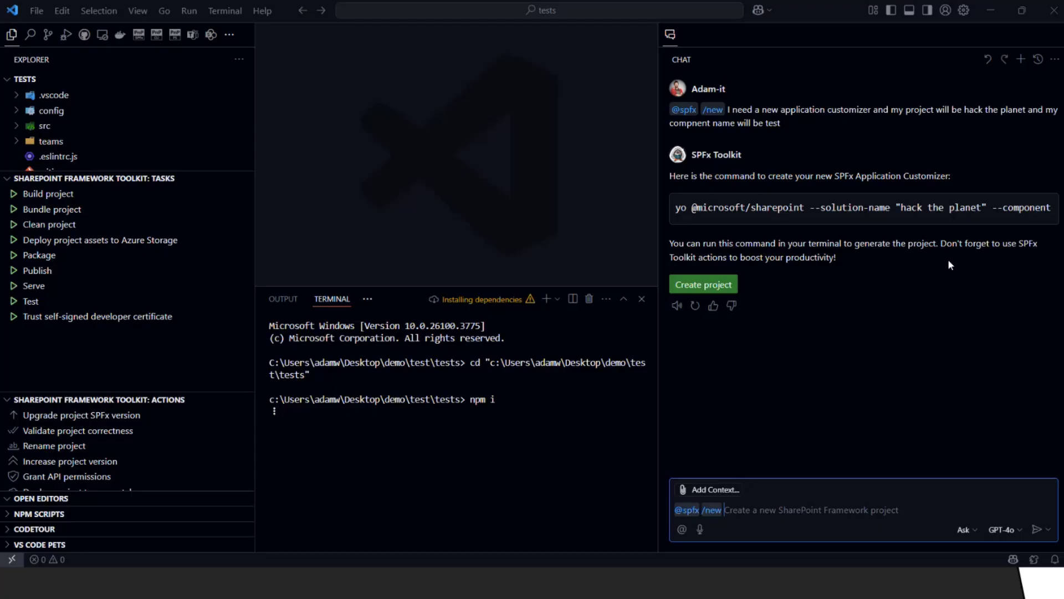
- Ask to customize the Viva dashboard, then reply 'I dont know .. you figue it out for me'
type("I need to")
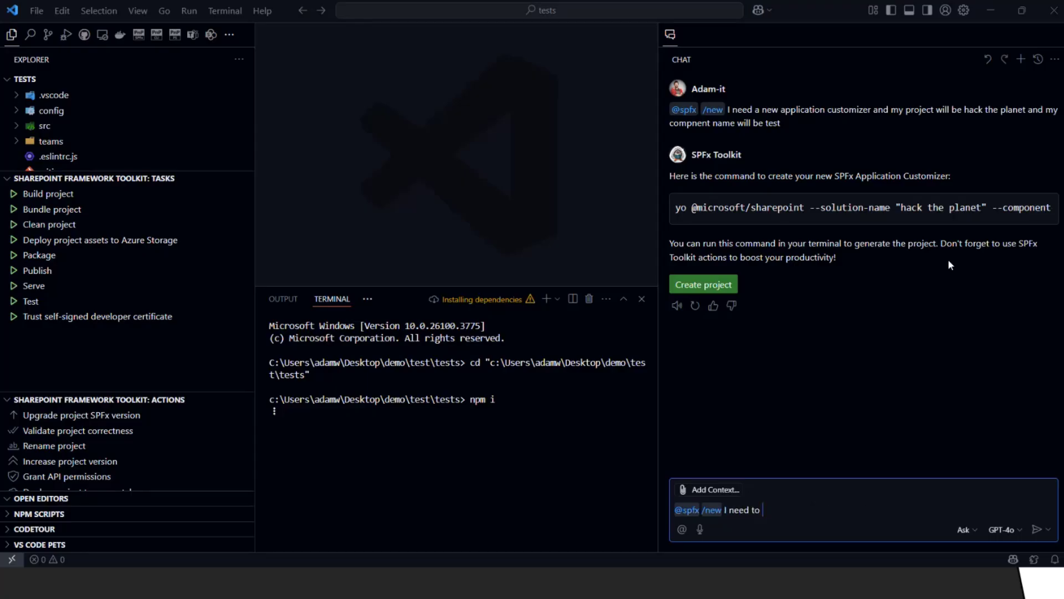
type("customize my viva")
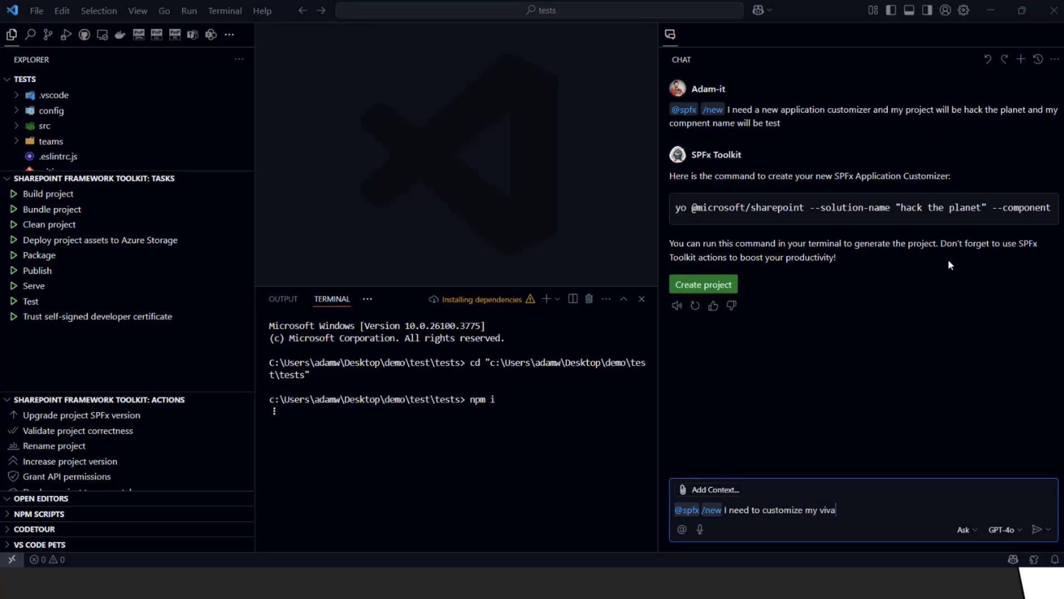
type("dashboard")
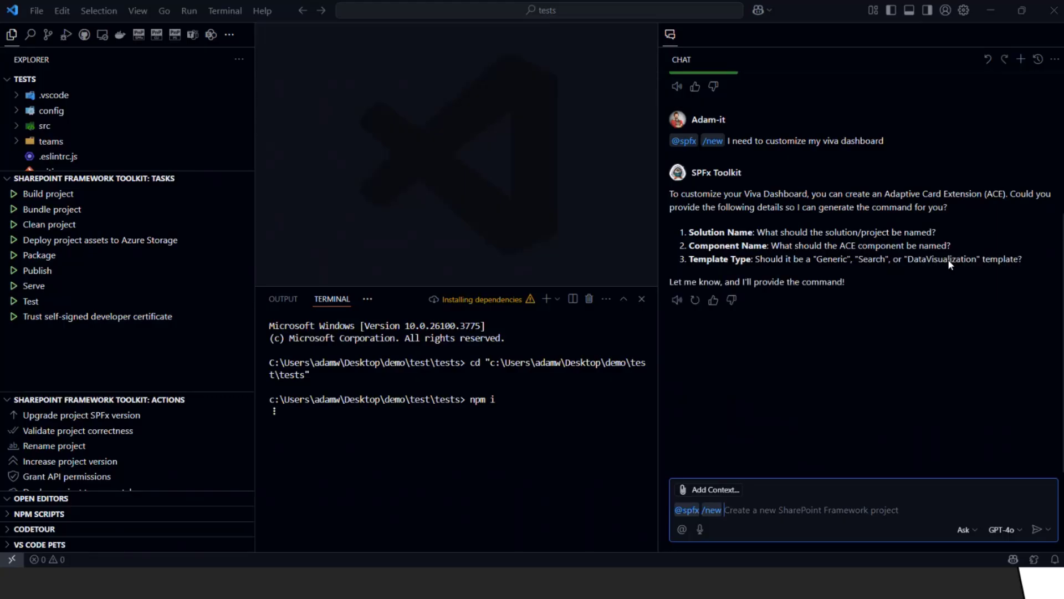
mouse_move(739, 281)
type(" I dont know .. you gi")
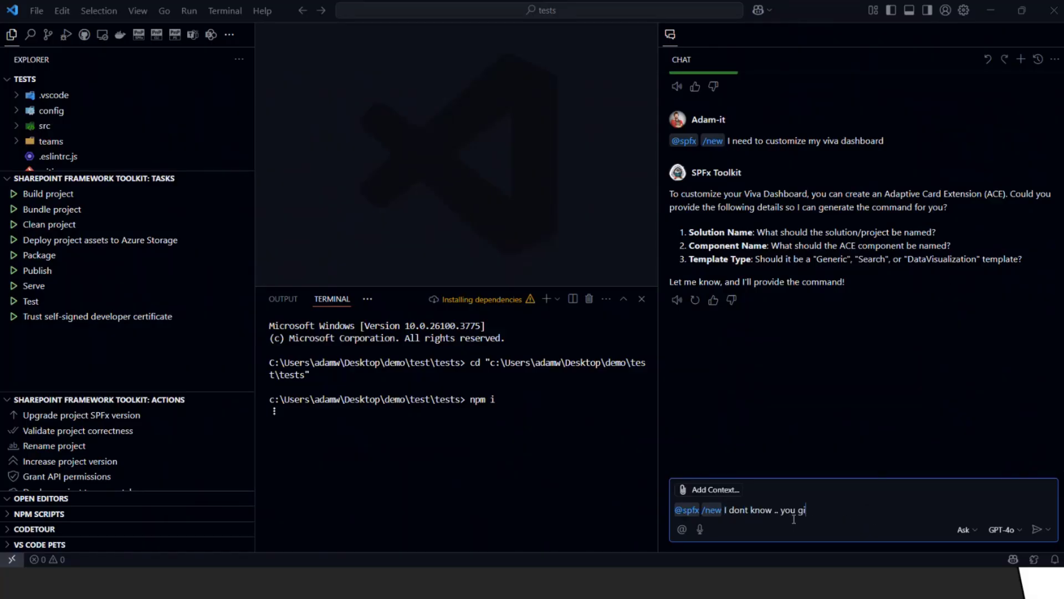
type("figue it out for")
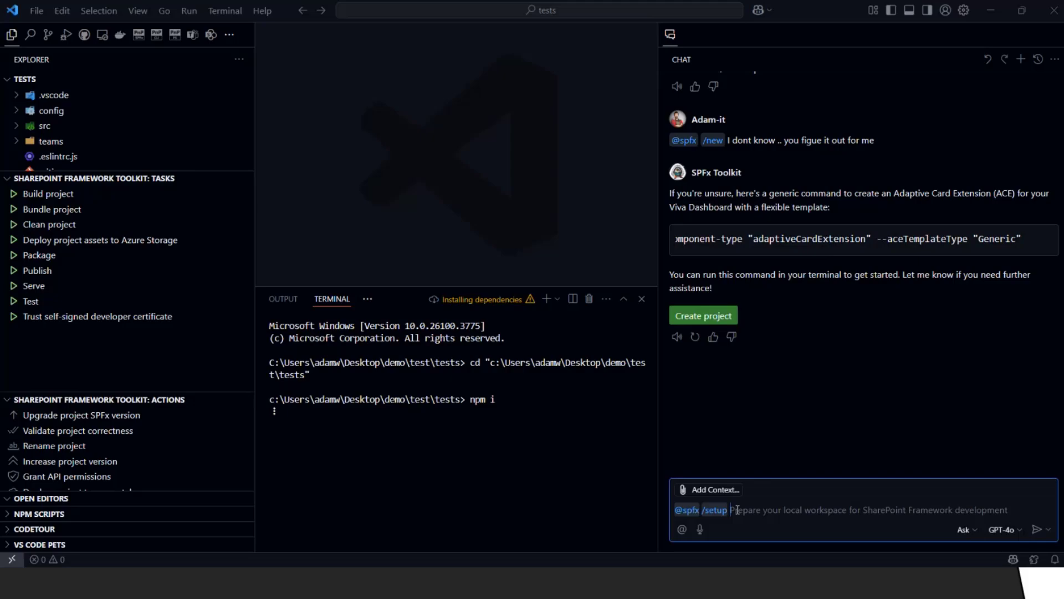
type("setup")
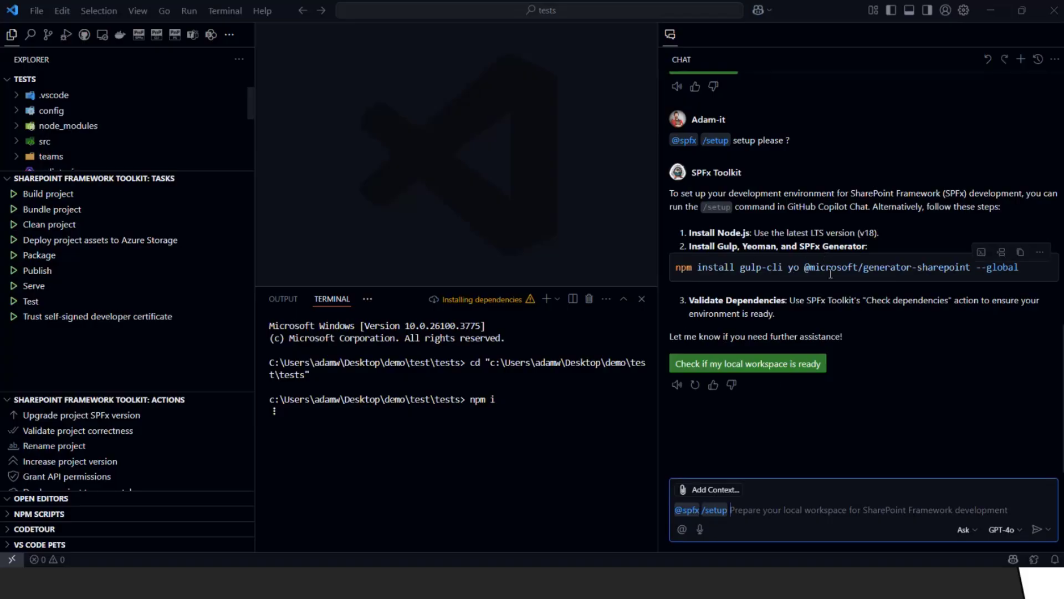
left_click(746, 363)
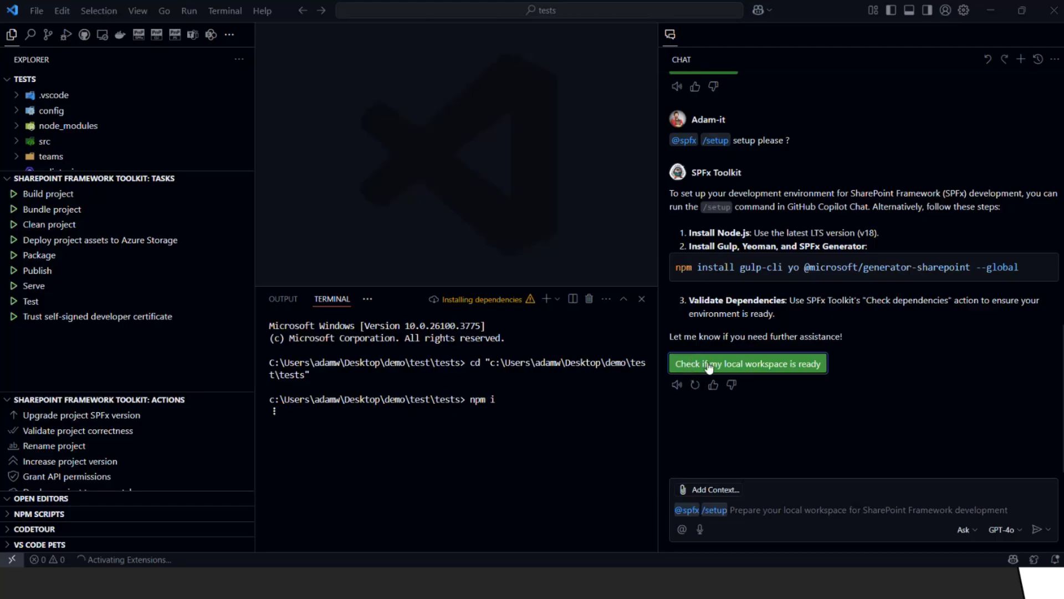
left_click(747, 363)
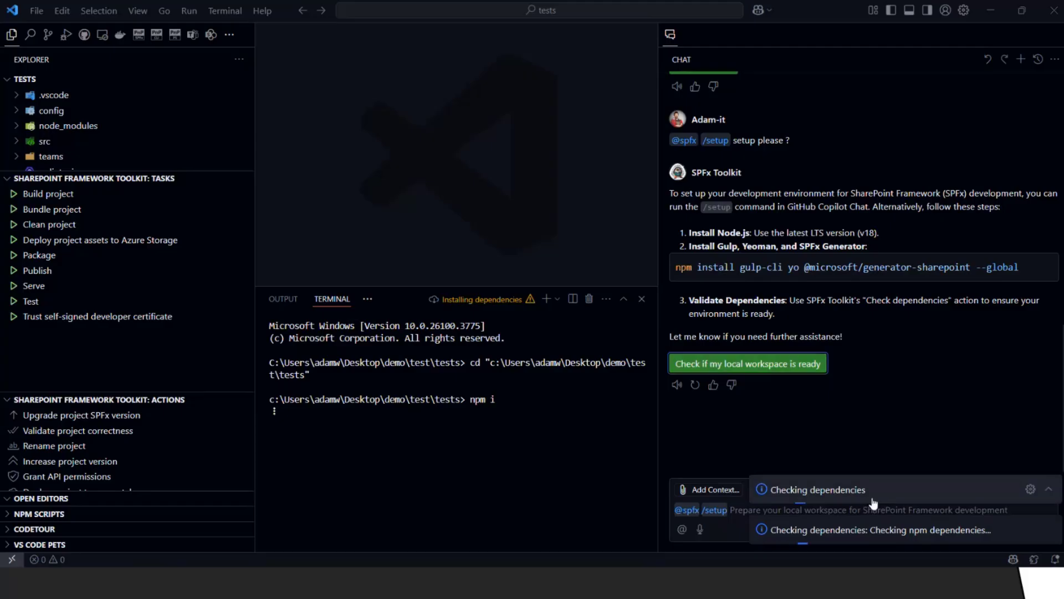
mouse_move(1045, 485)
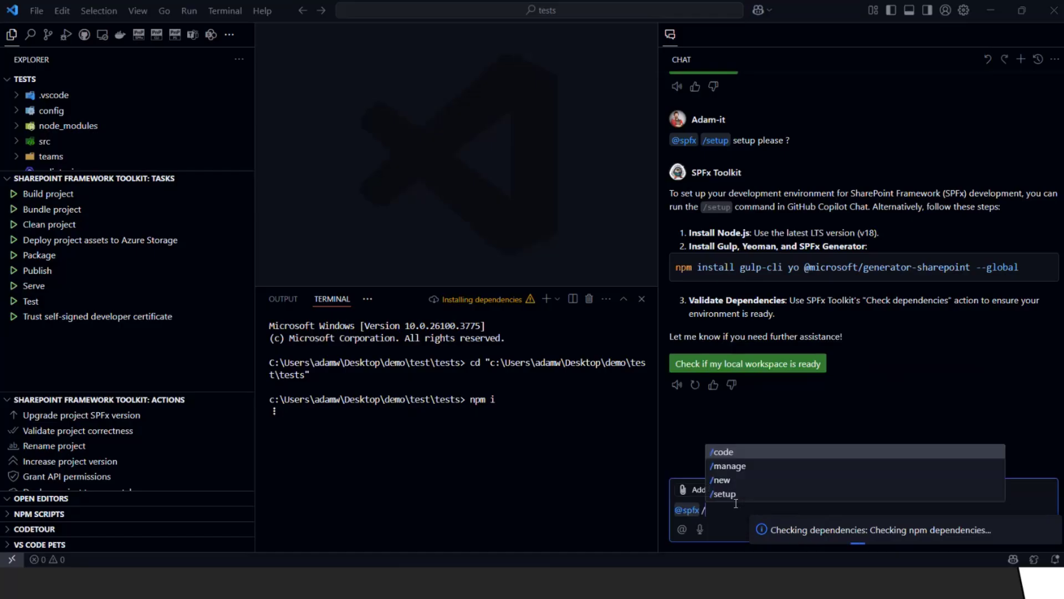
left_click(727, 466)
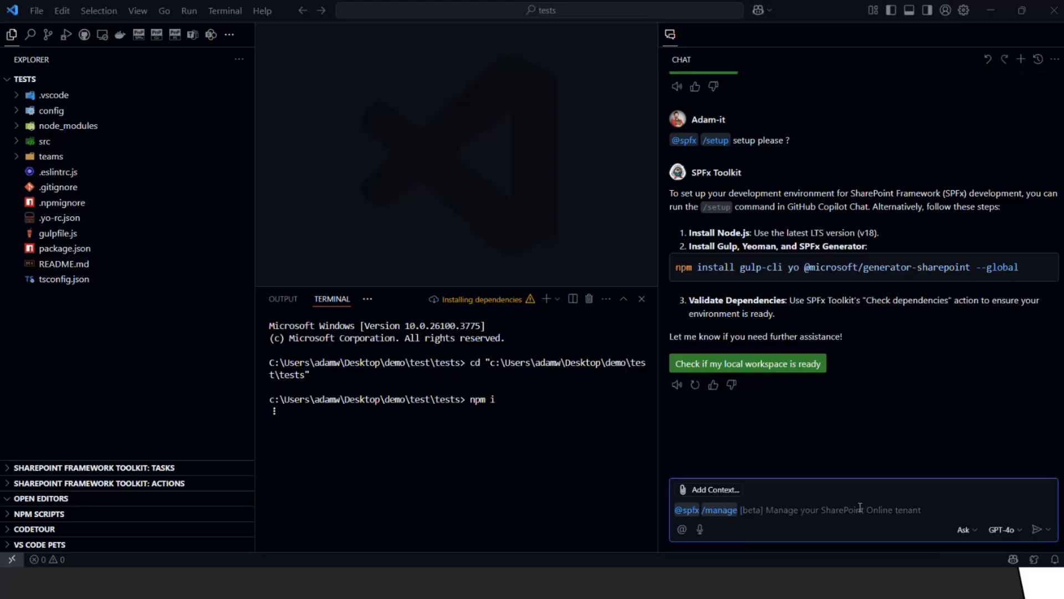
type("can you check if I have a s")
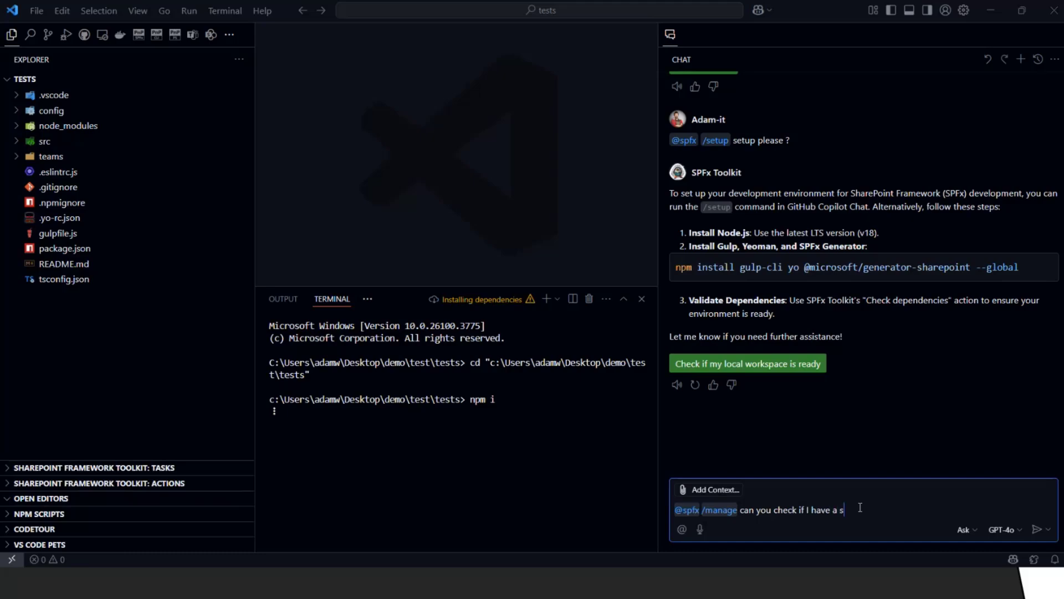
type("ites/hack s")
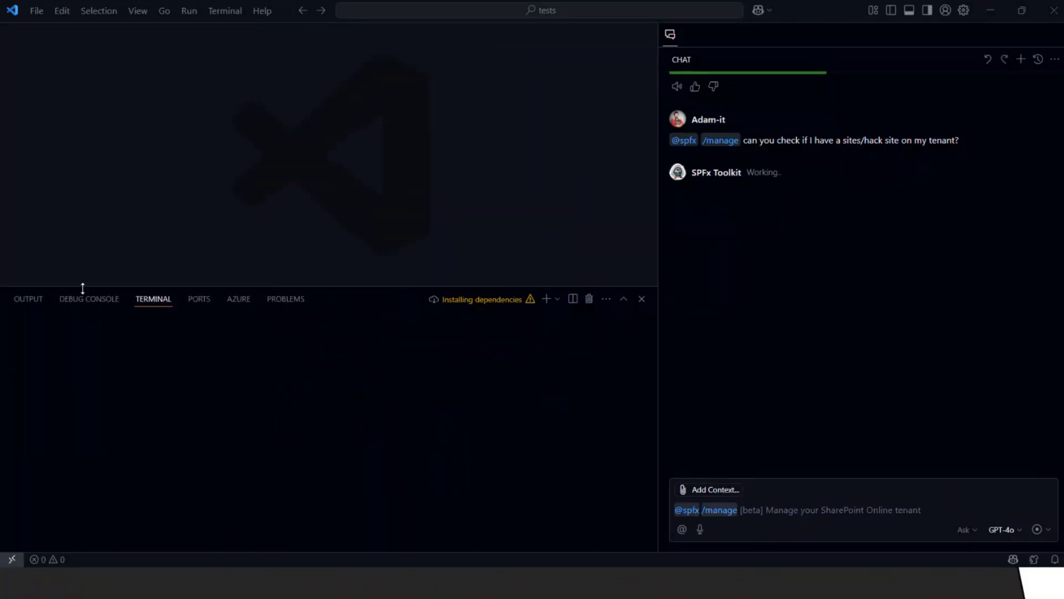
- Show the SharePoint Framework output log reporting dependencies ready, then switch to the browser
left_click(28, 299)
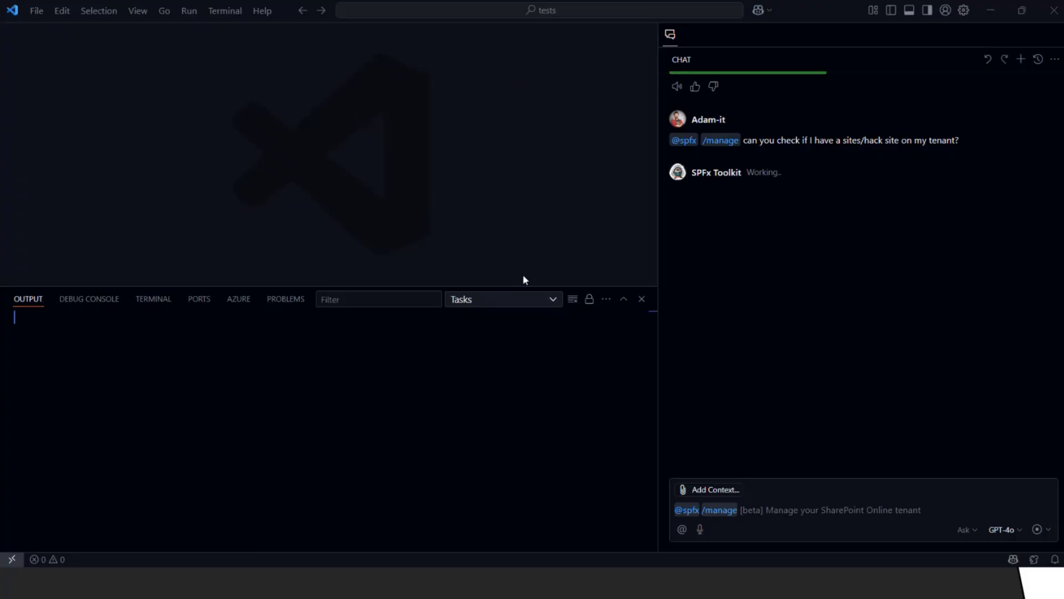
mouse_move(552, 302)
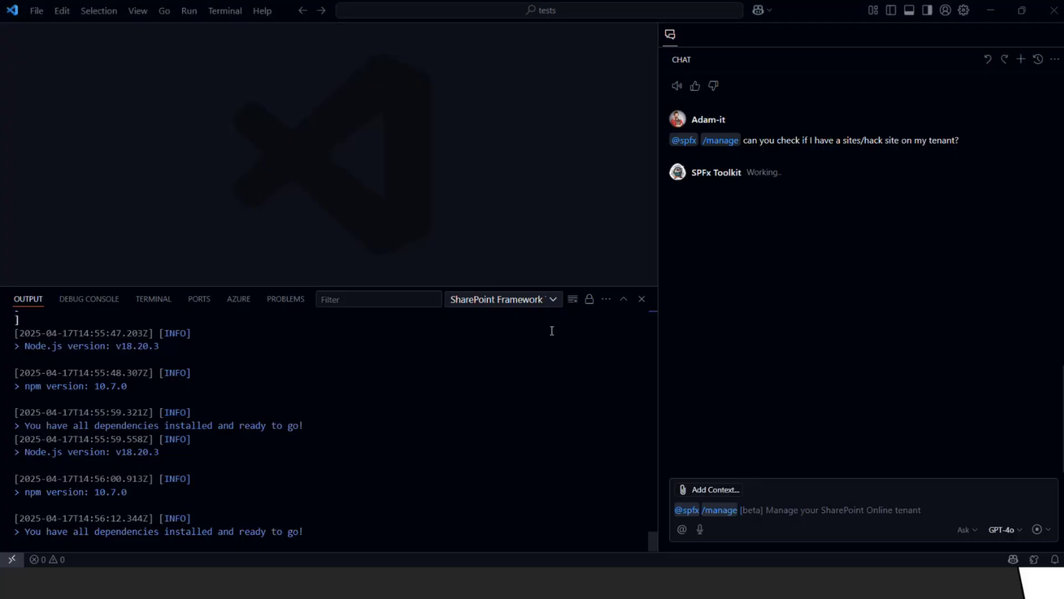
key("alt+tab")
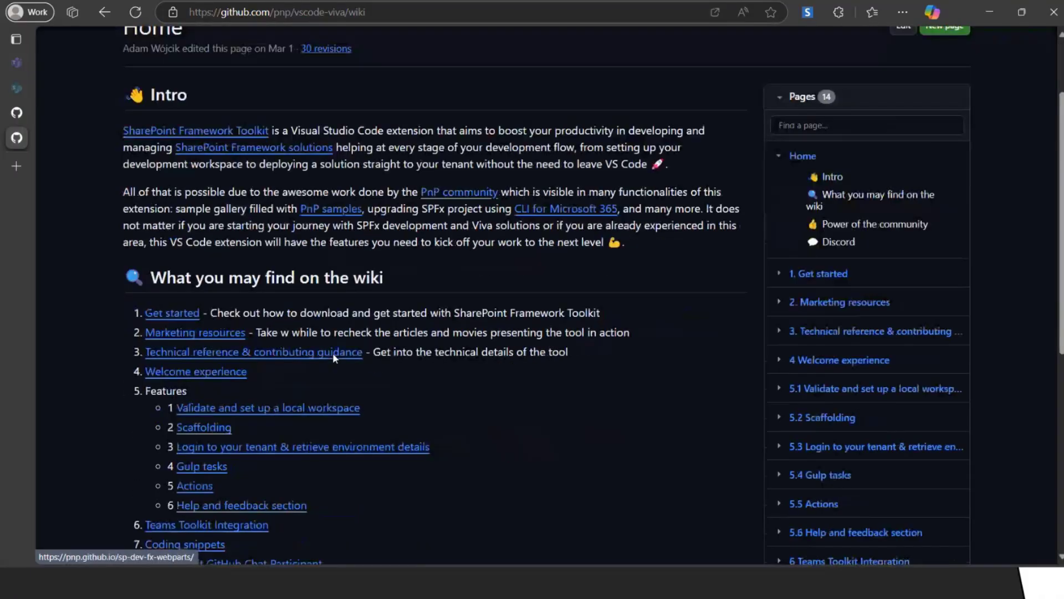
- From the wiki Home, read the SPFx Toolkit GitHub Chat Participant page's /code and /manage sections
scroll("down", 3)
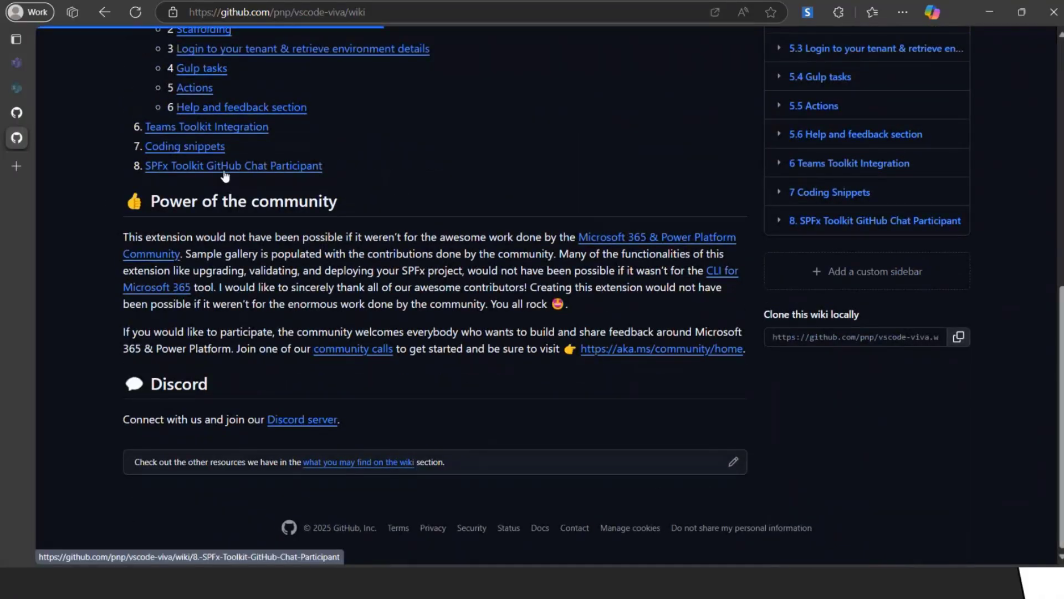
left_click(232, 165)
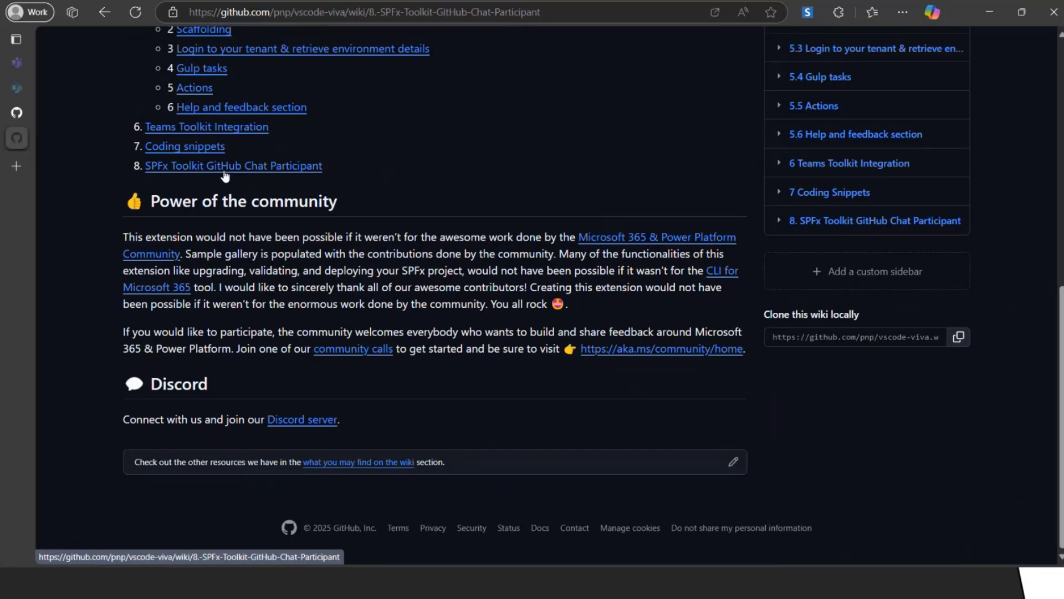
scroll("down", 3)
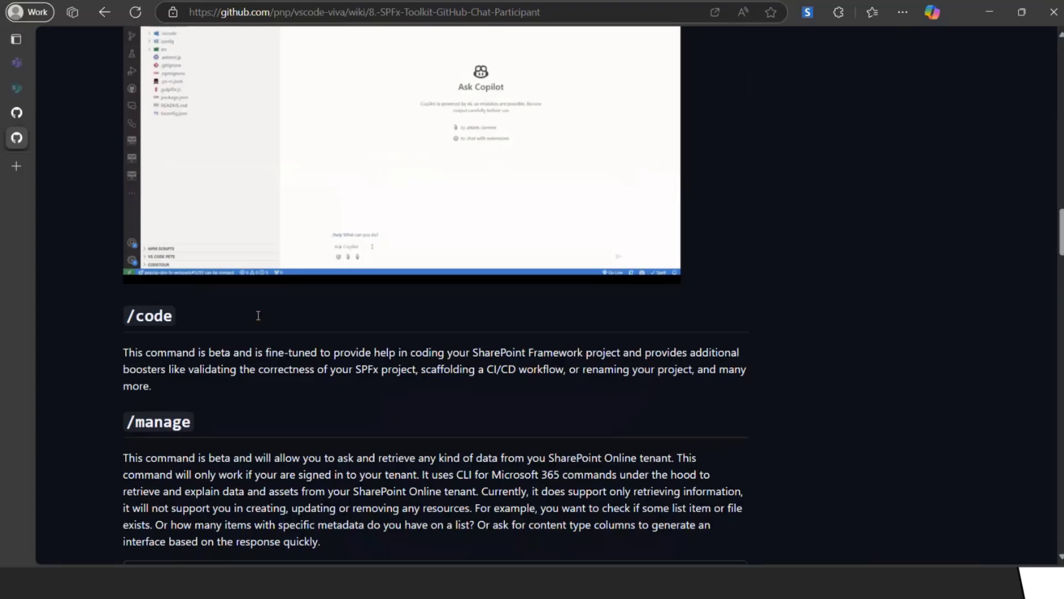
scroll("down", 3)
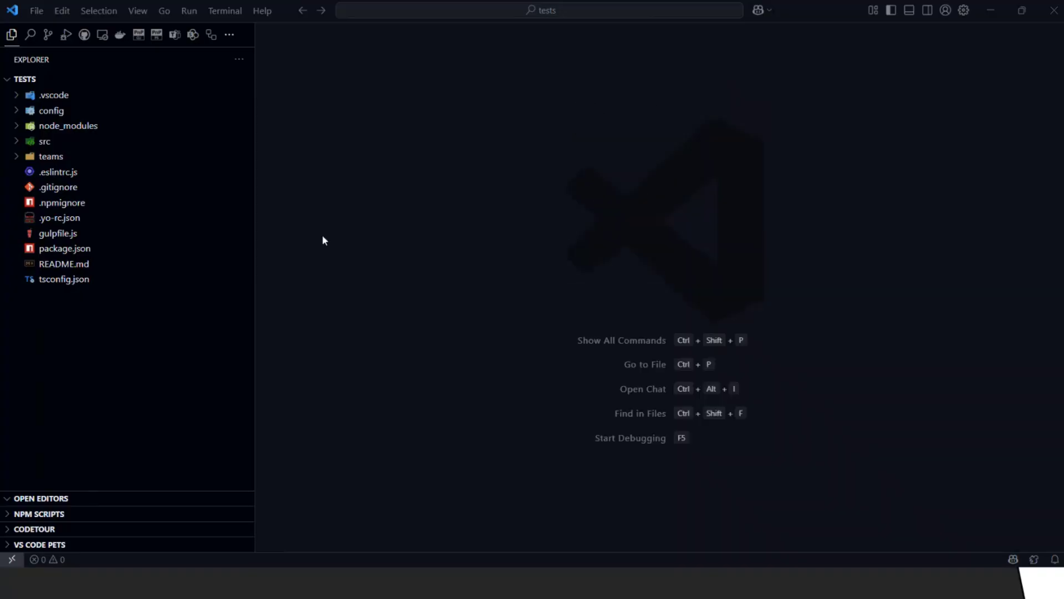
mouse_move(447, 225)
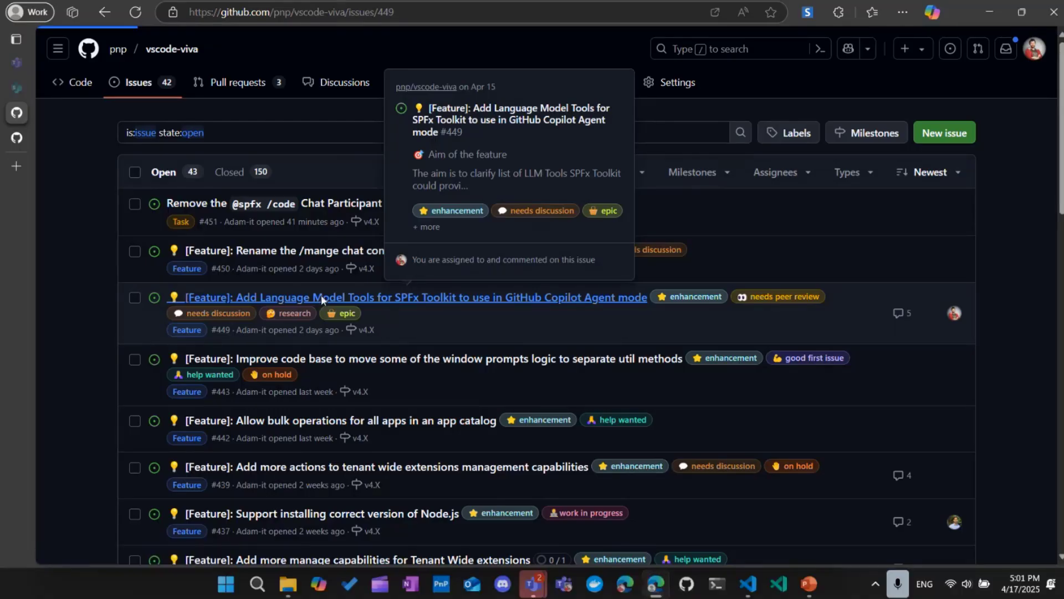
- Review issue #449 Language Model Tools down to its expected-result chat example
left_click(413, 297)
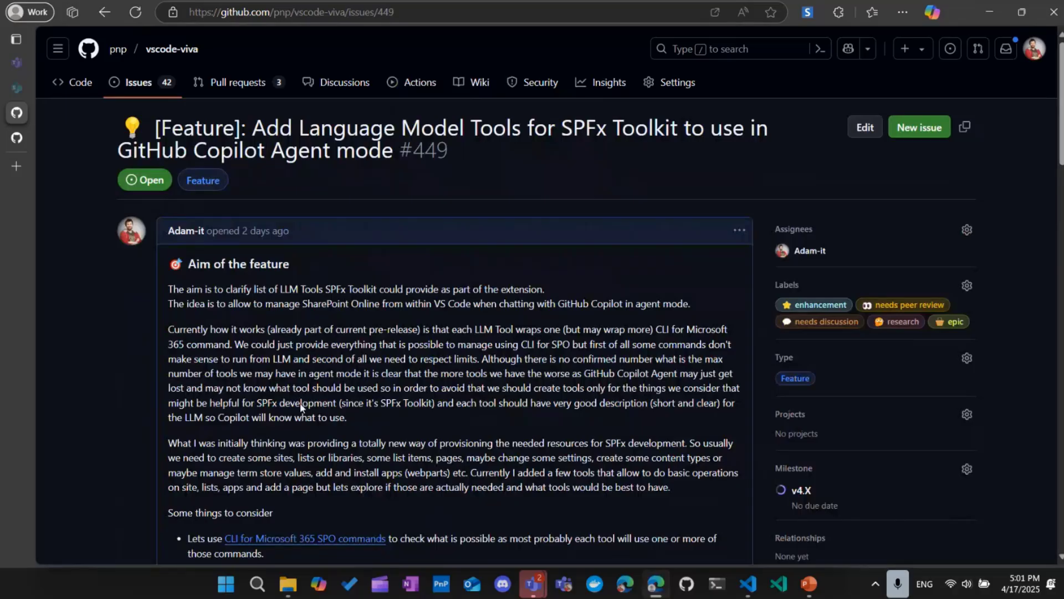
scroll("down", 3)
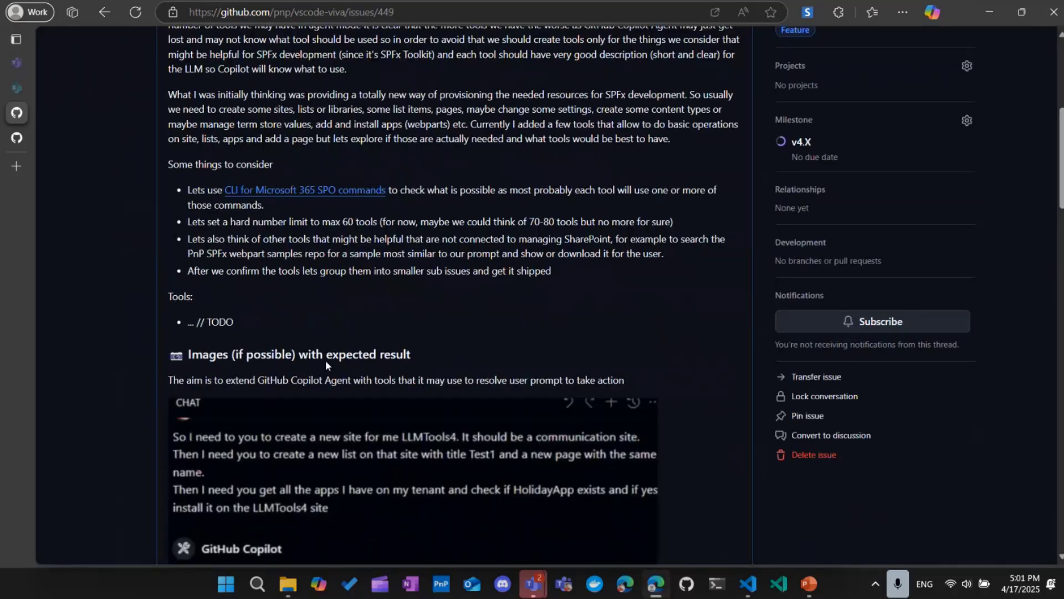
scroll("down", 3)
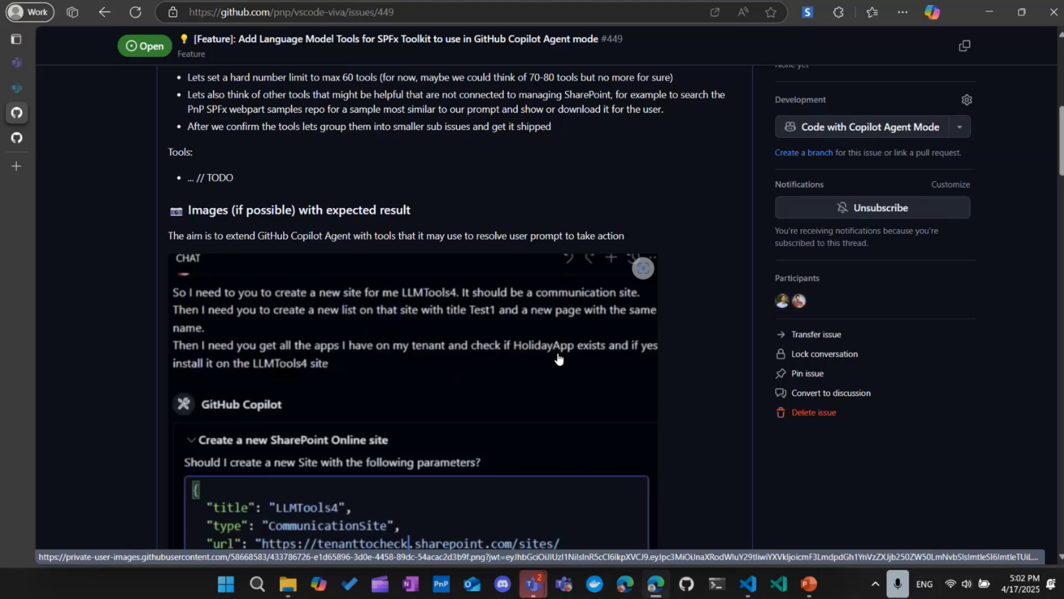
scroll("down", 3)
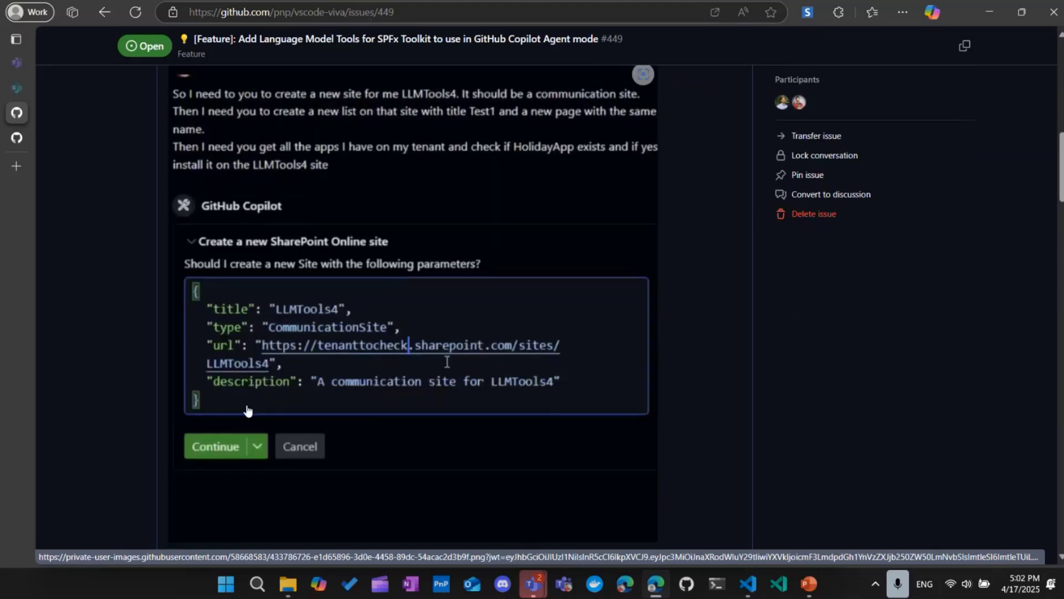
mouse_move(785, 501)
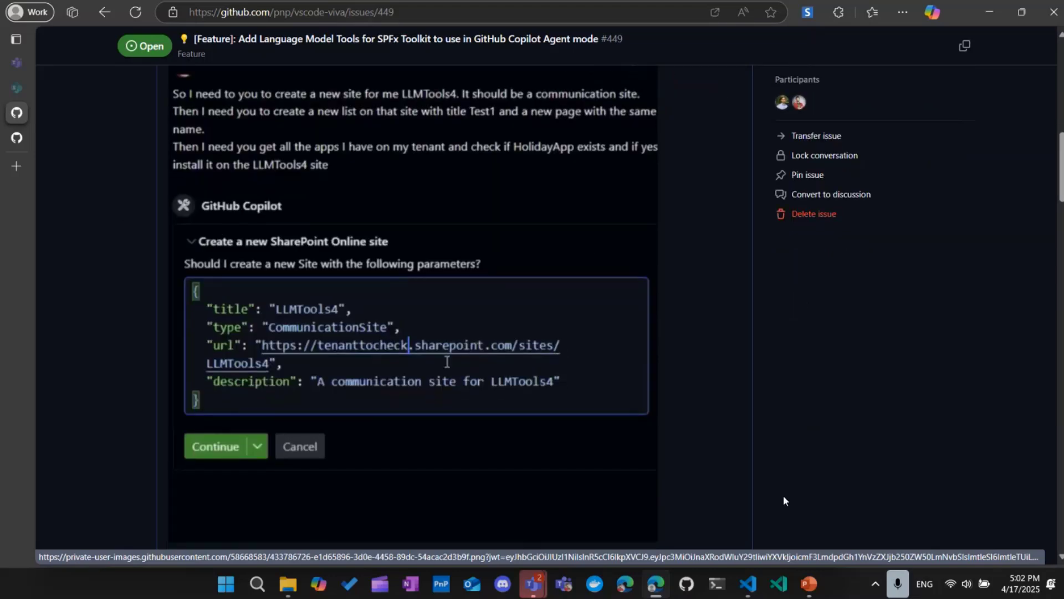